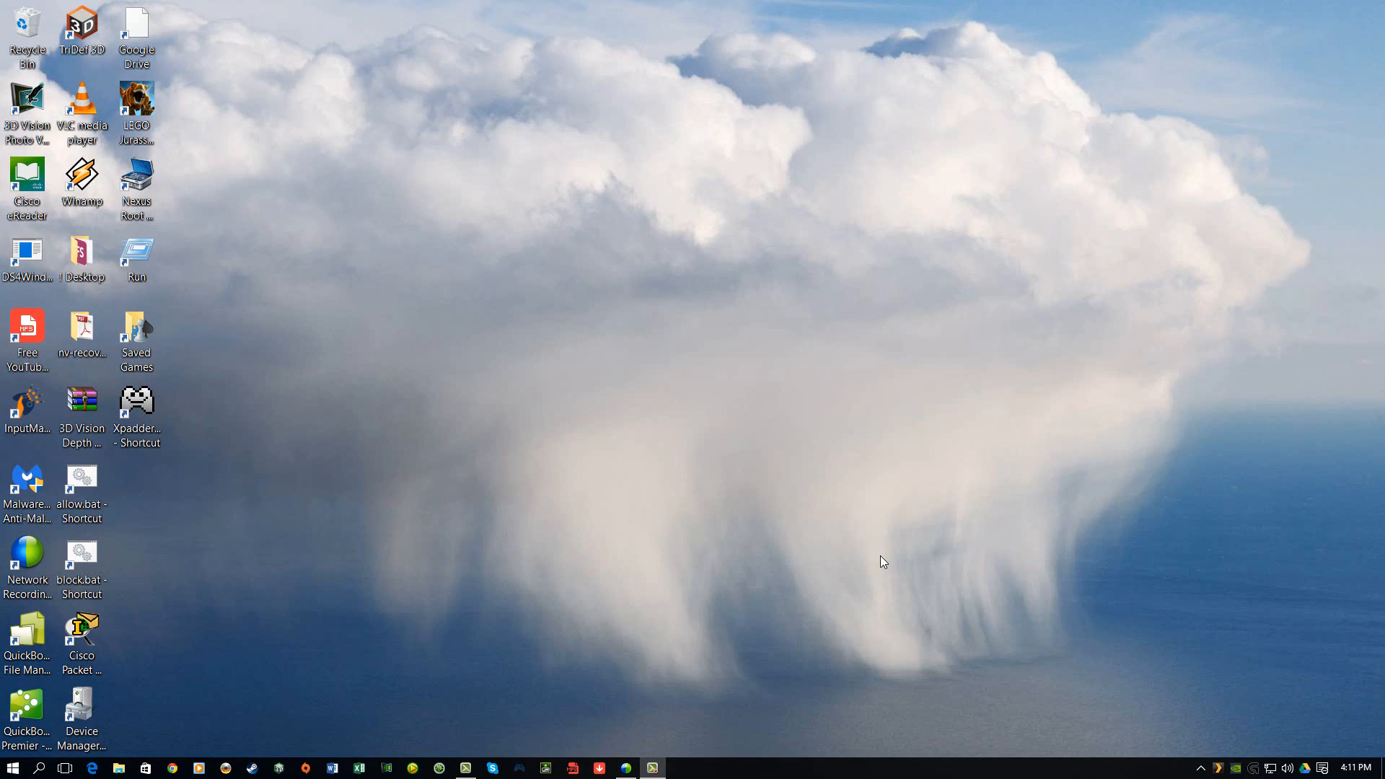
pyautogui.moveTo(808, 581)
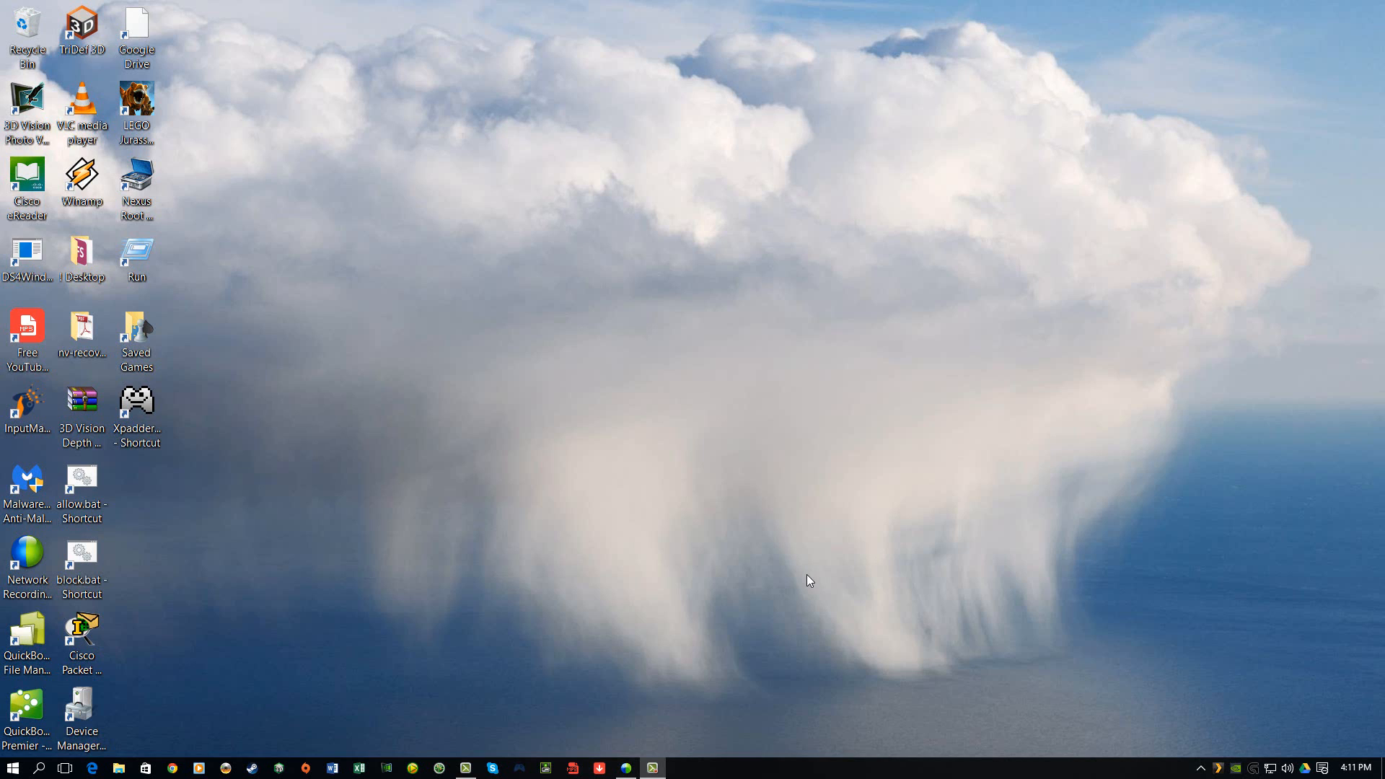
pyautogui.moveTo(196, 698)
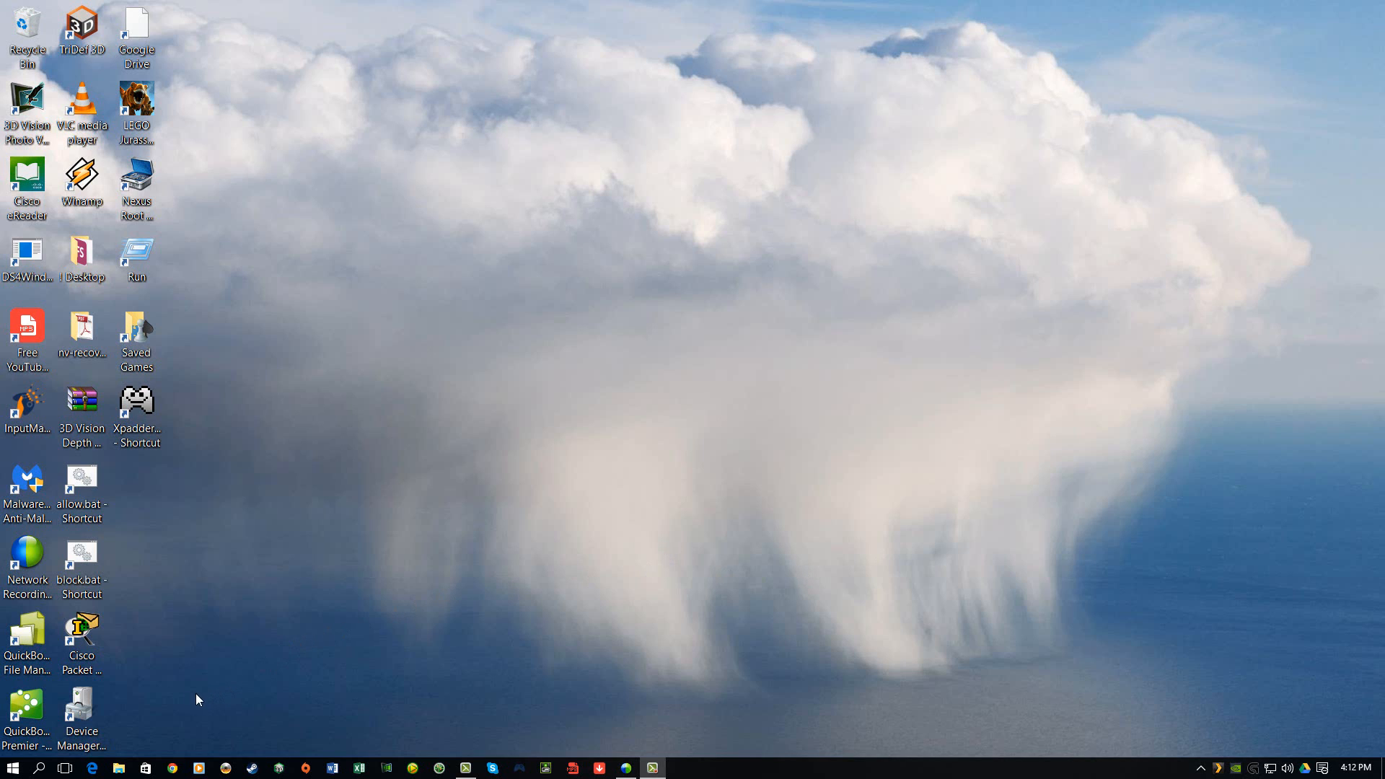
# Launch Device Manager from the desktop shortcut and expand the Network adapters category.
pyautogui.click(81, 710)
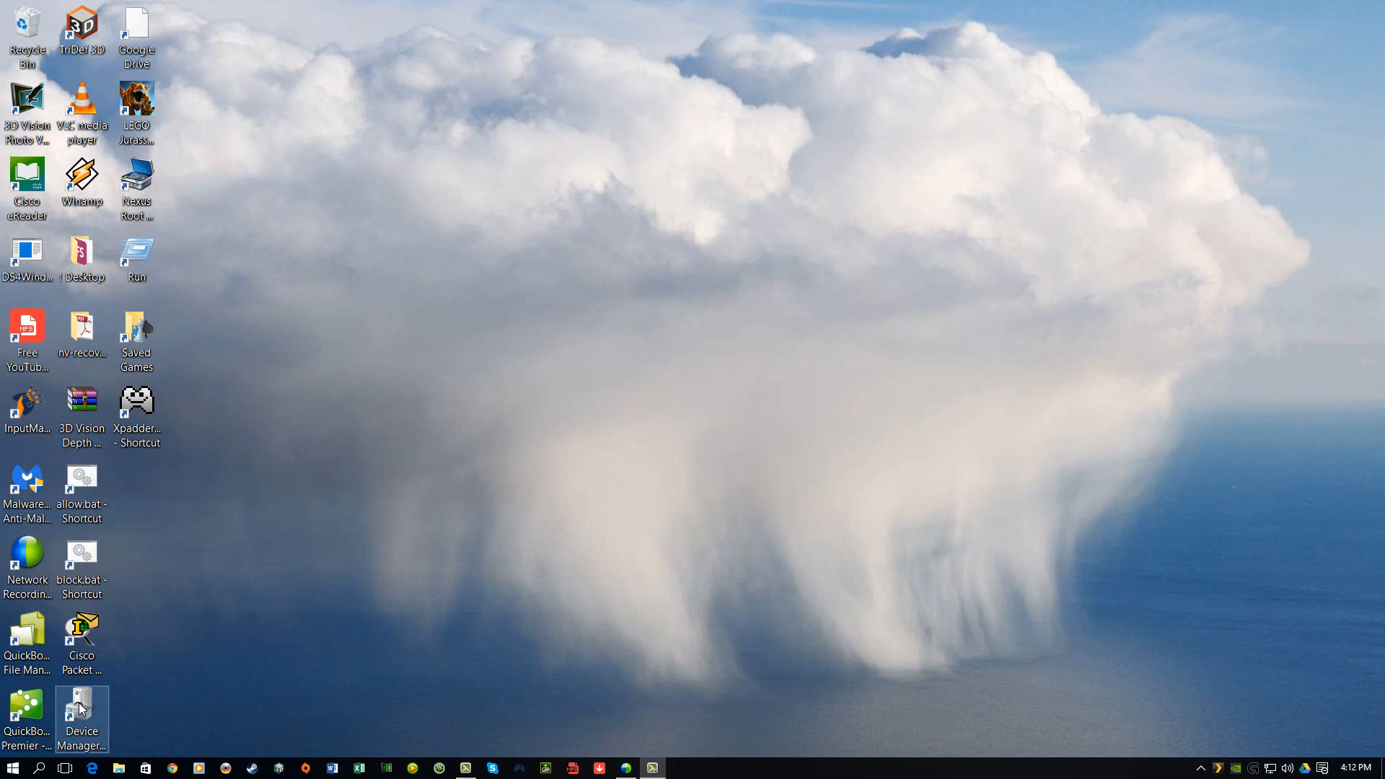
pyautogui.doubleClick(80, 707)
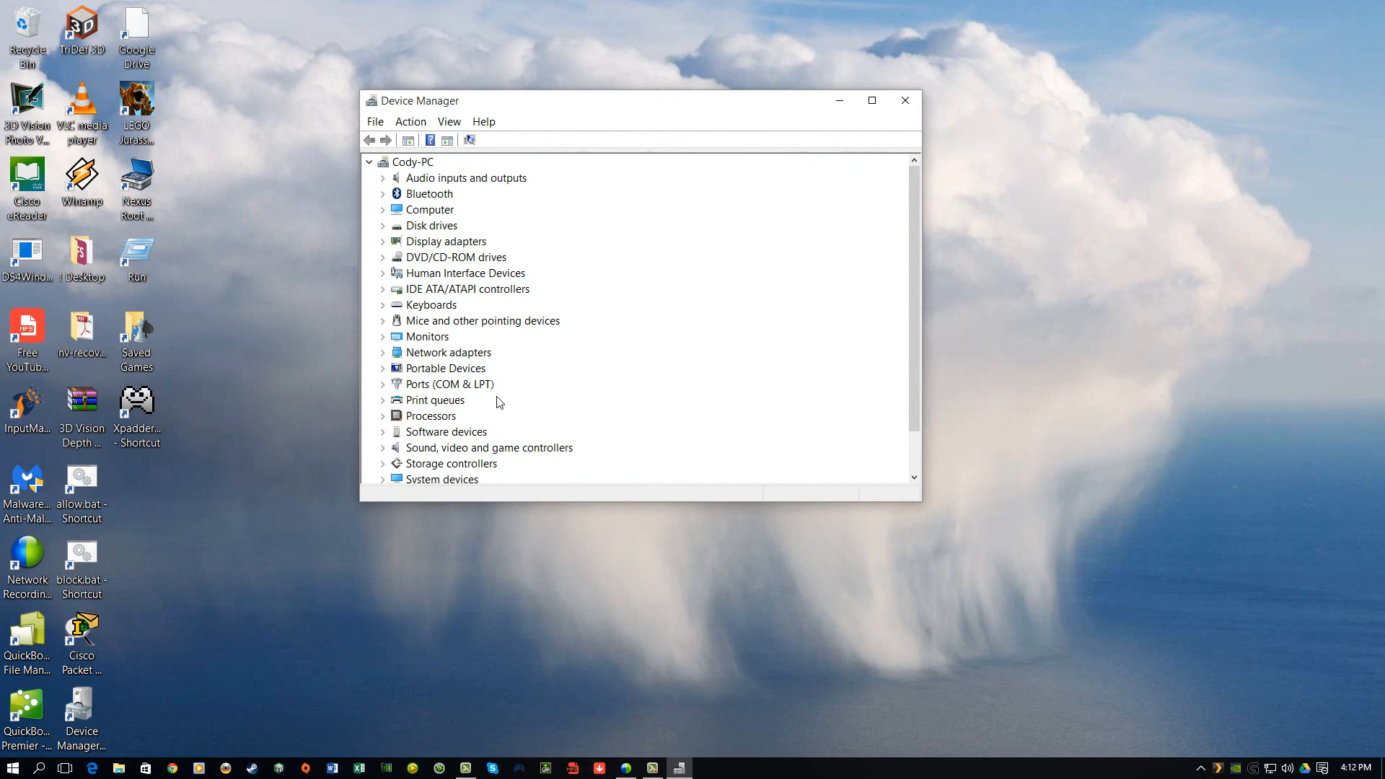
pyautogui.moveTo(443, 316)
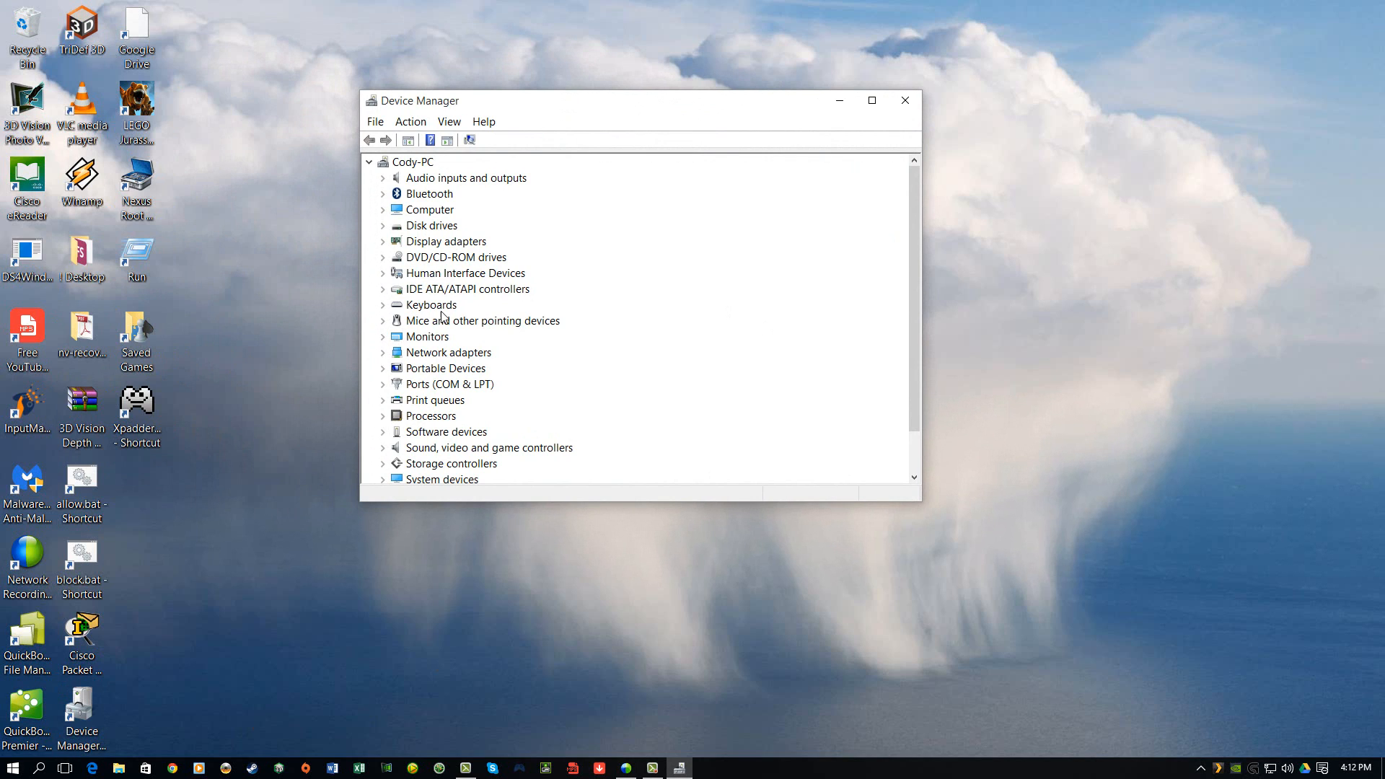
pyautogui.moveTo(404, 323)
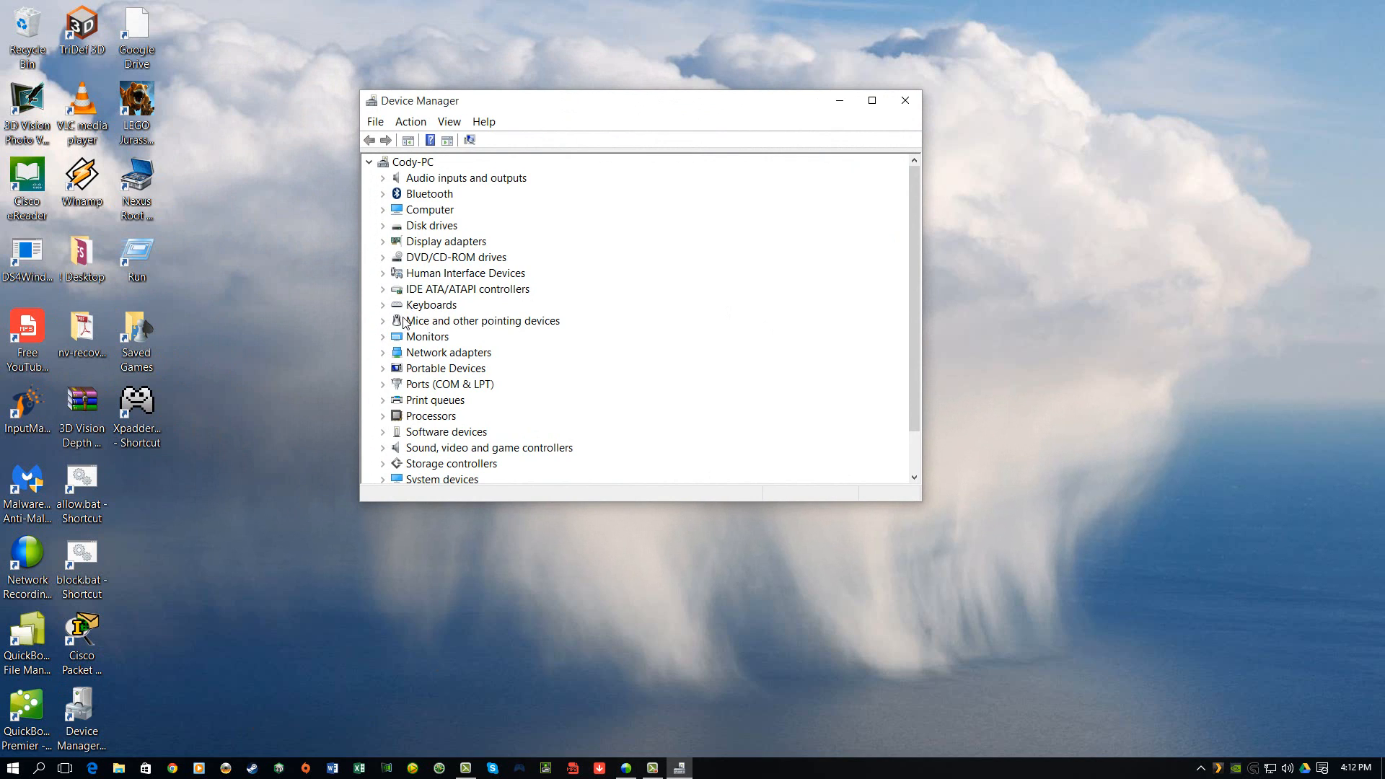
pyautogui.moveTo(409, 358)
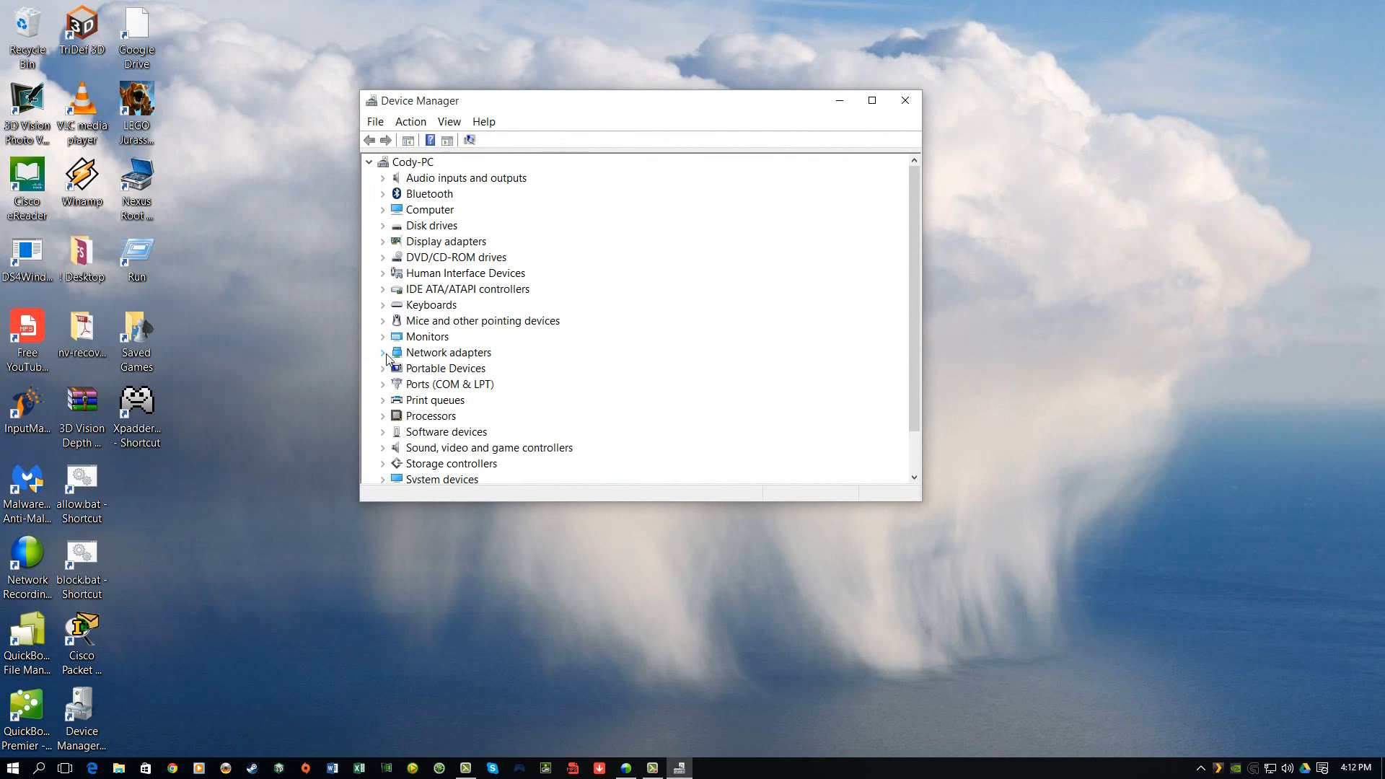
pyautogui.moveTo(400, 368)
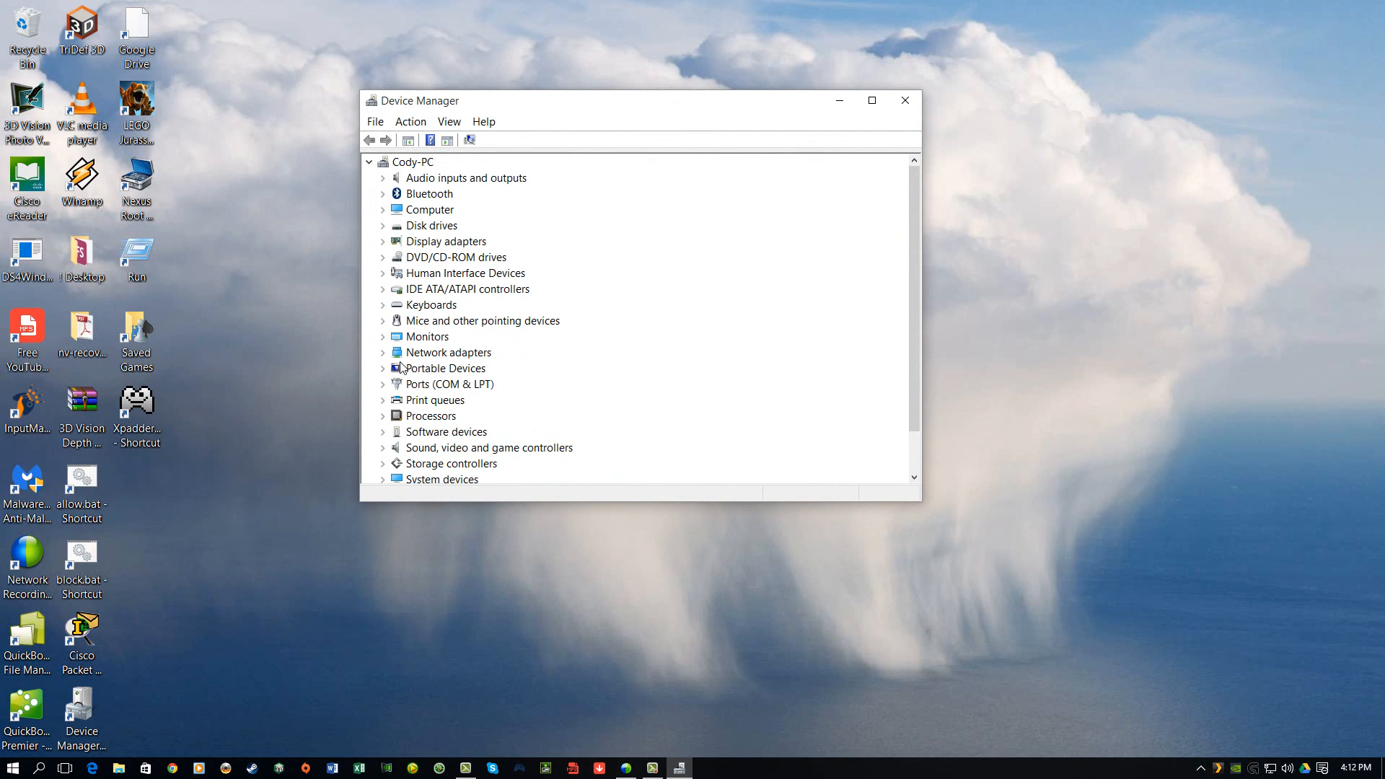
pyautogui.click(383, 352)
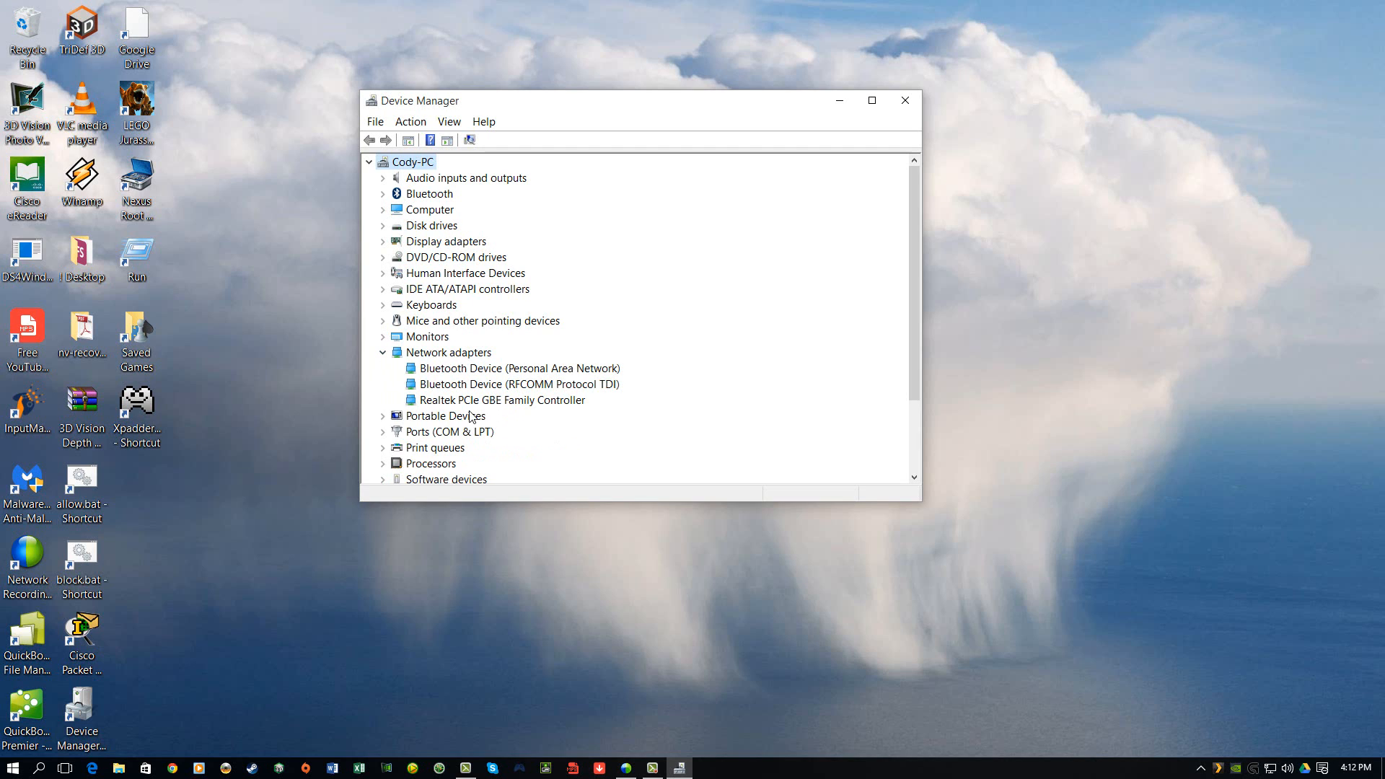
pyautogui.moveTo(471, 418)
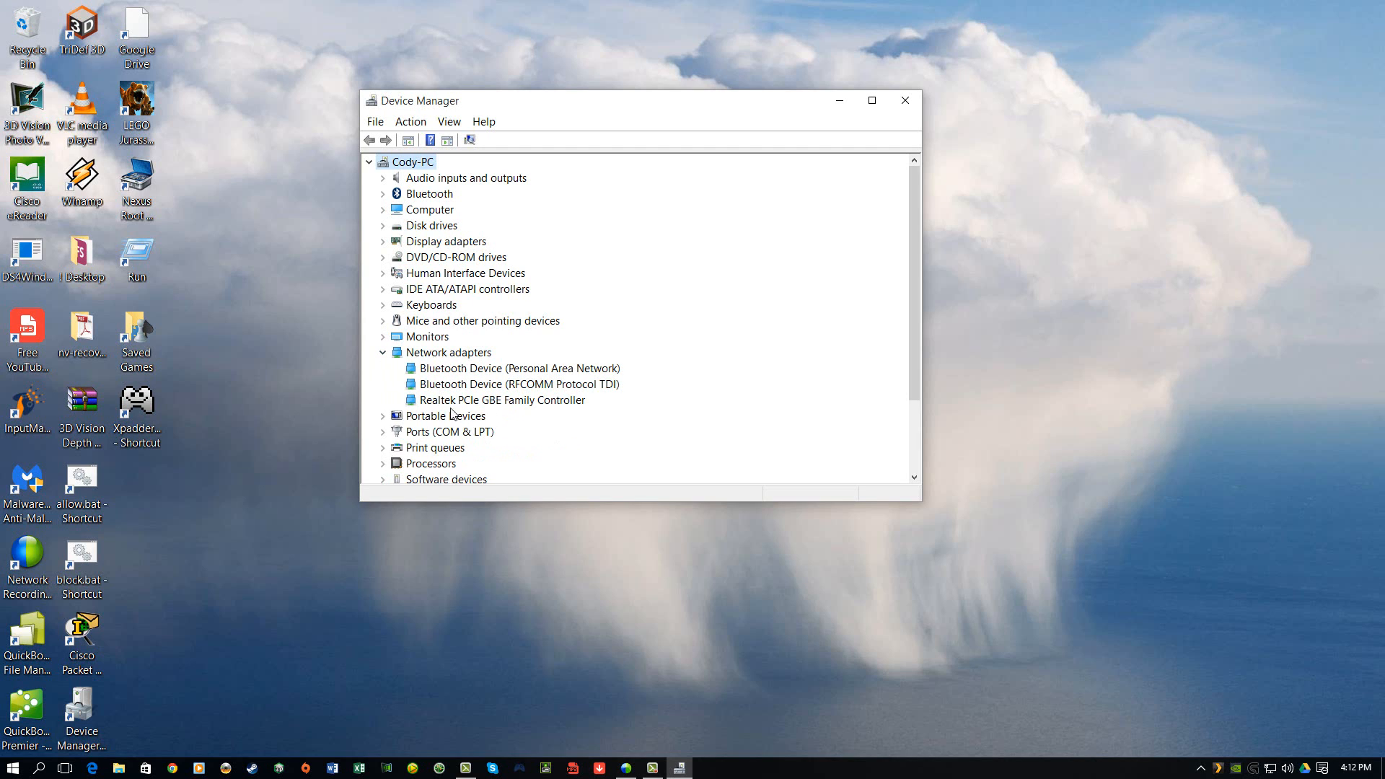
pyautogui.moveTo(479, 405)
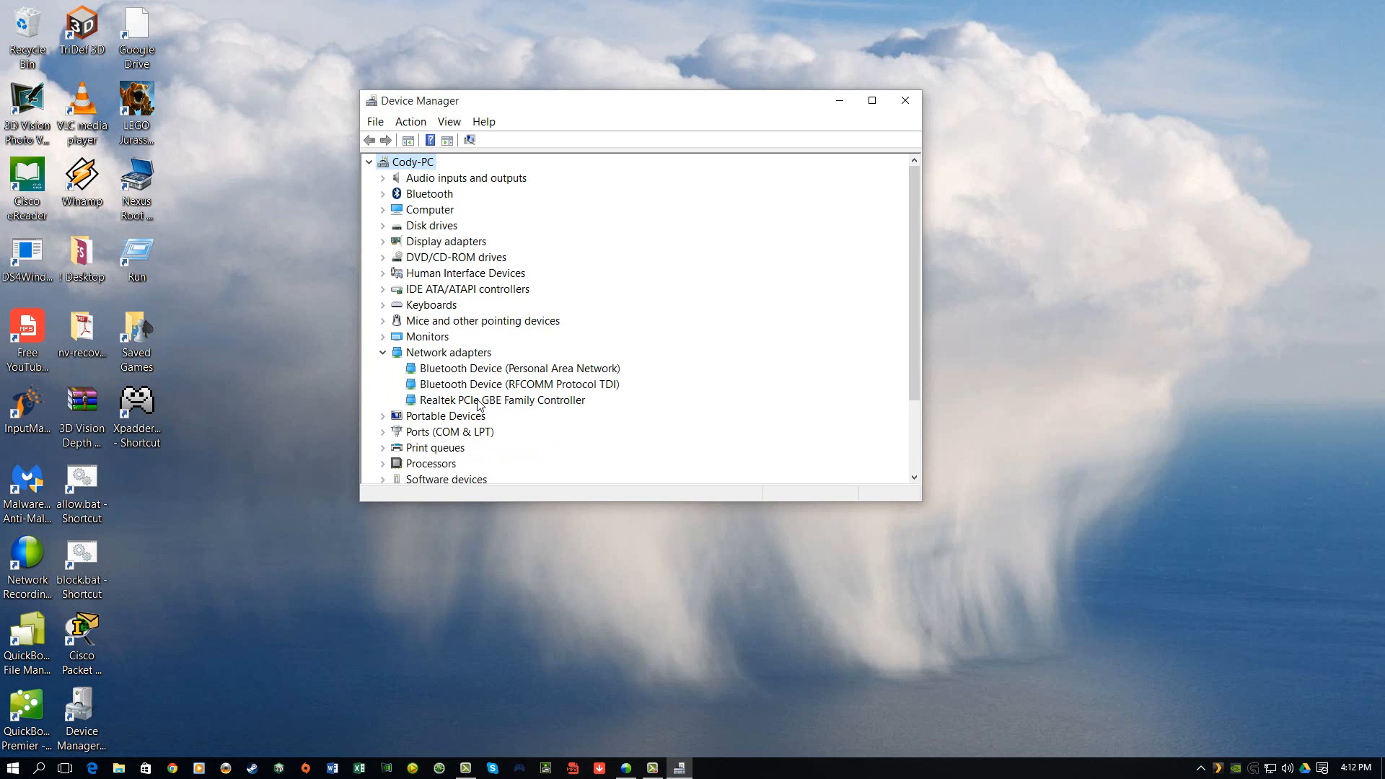
# Show the Realtek PCIe GBE Family Controller's Power Management settings from its Properties.
pyautogui.rightClick(501, 399)
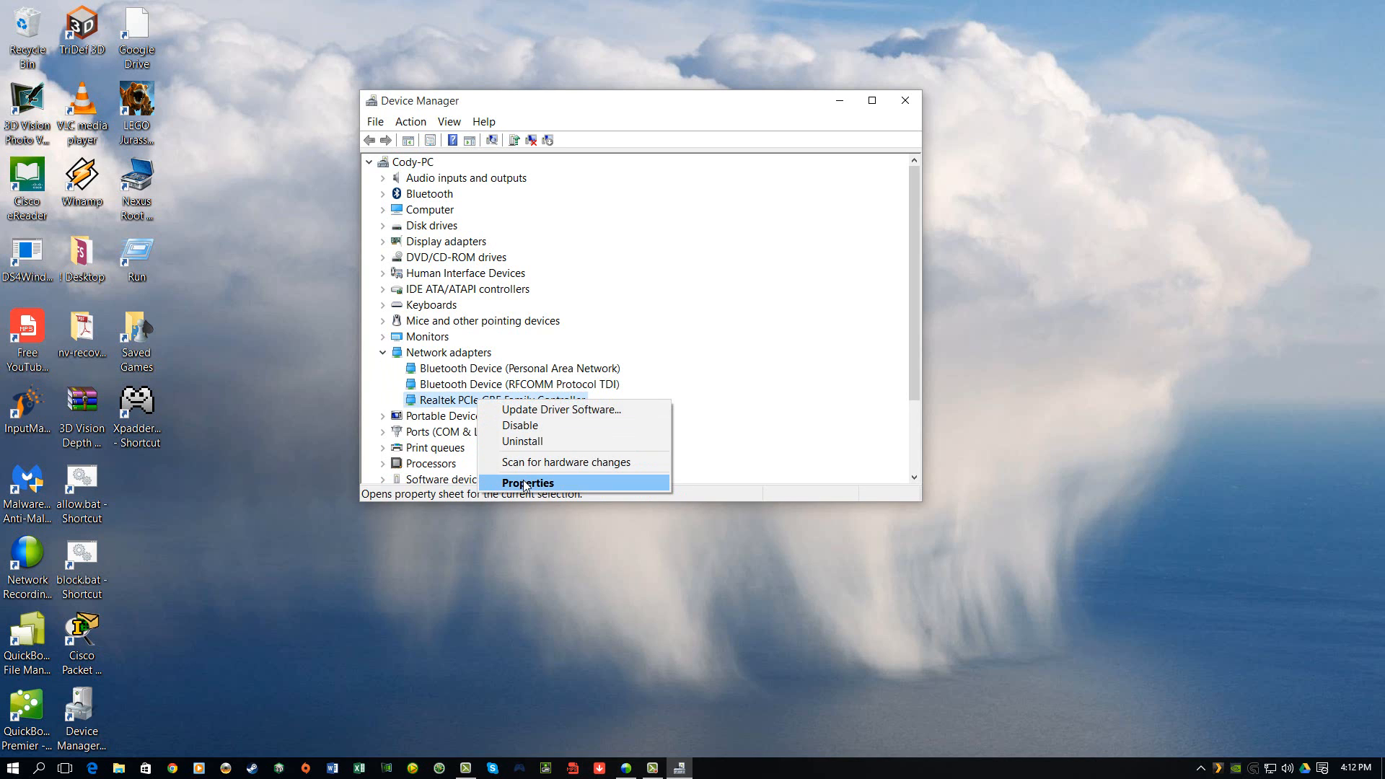
pyautogui.click(528, 482)
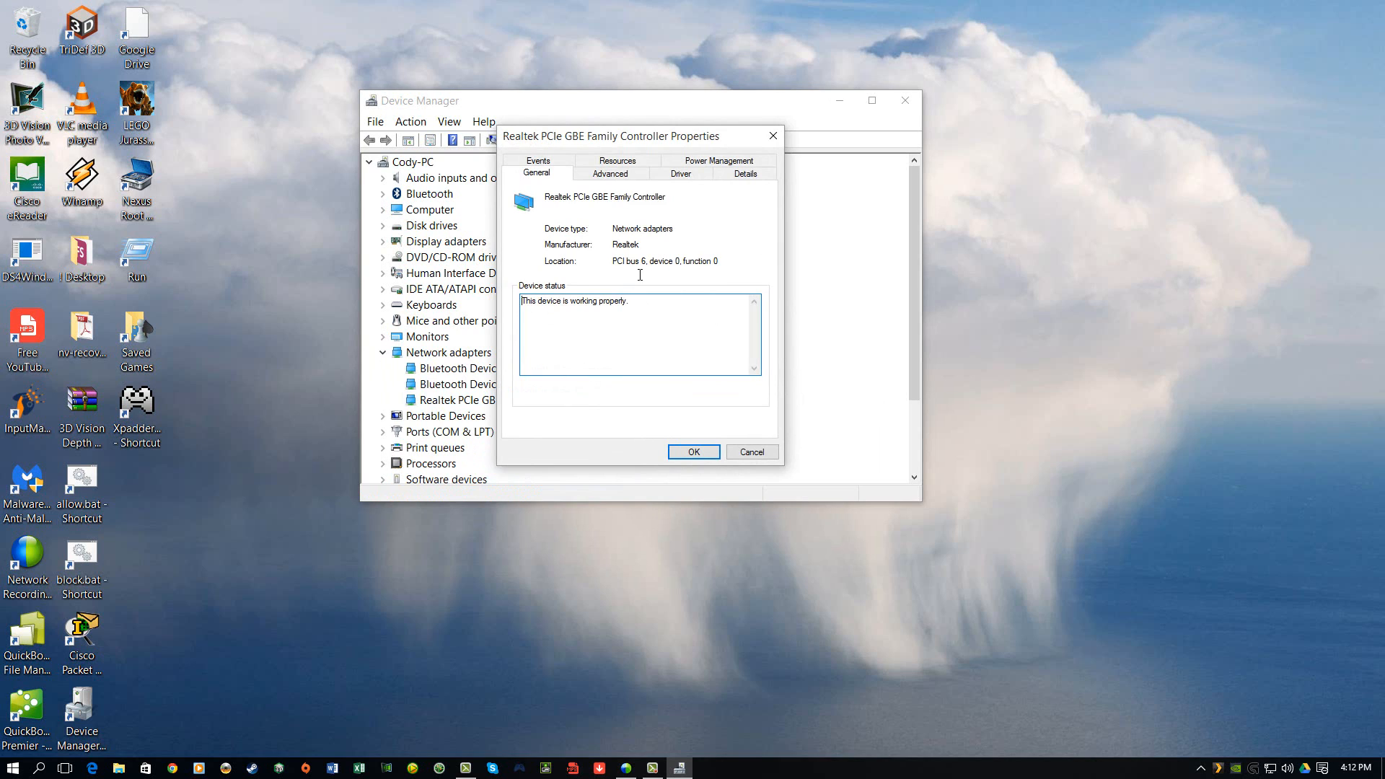
pyautogui.moveTo(718, 160)
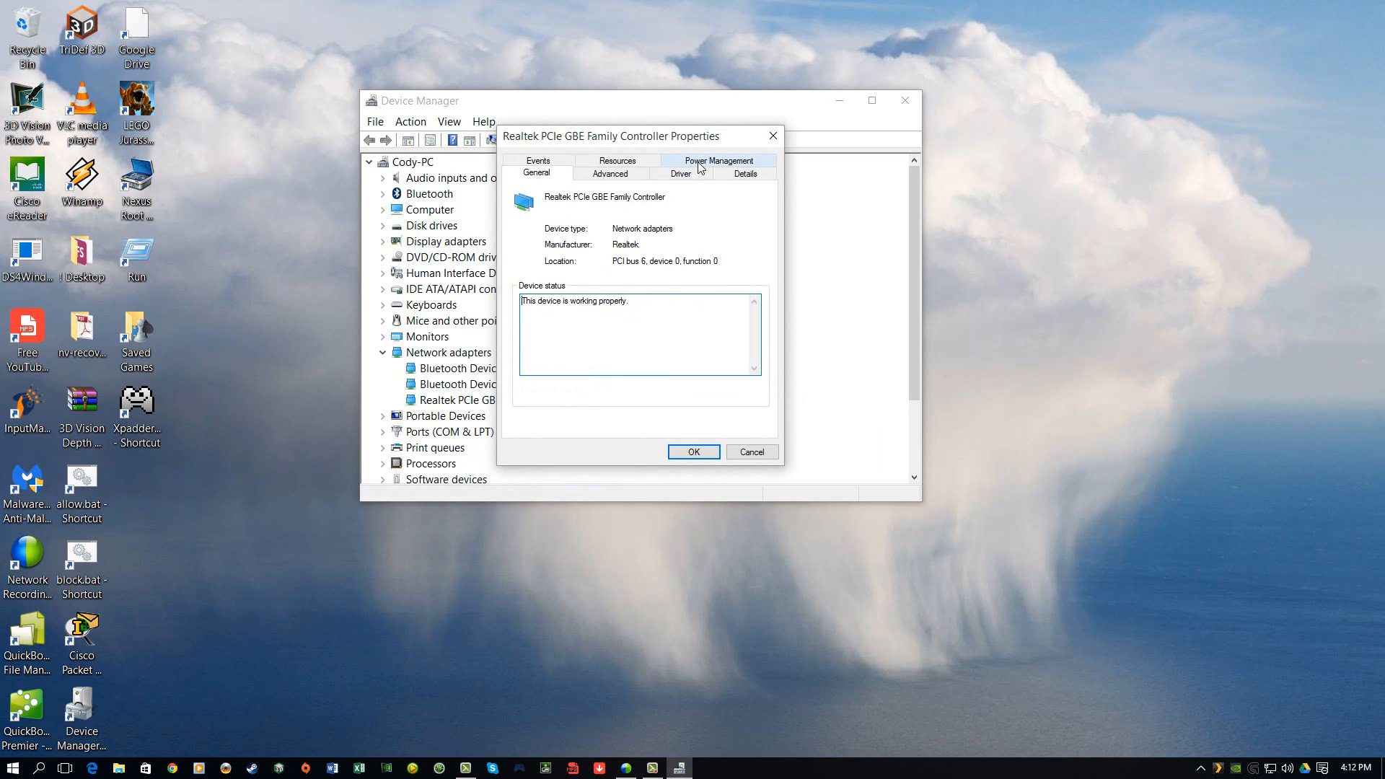
pyautogui.click(719, 160)
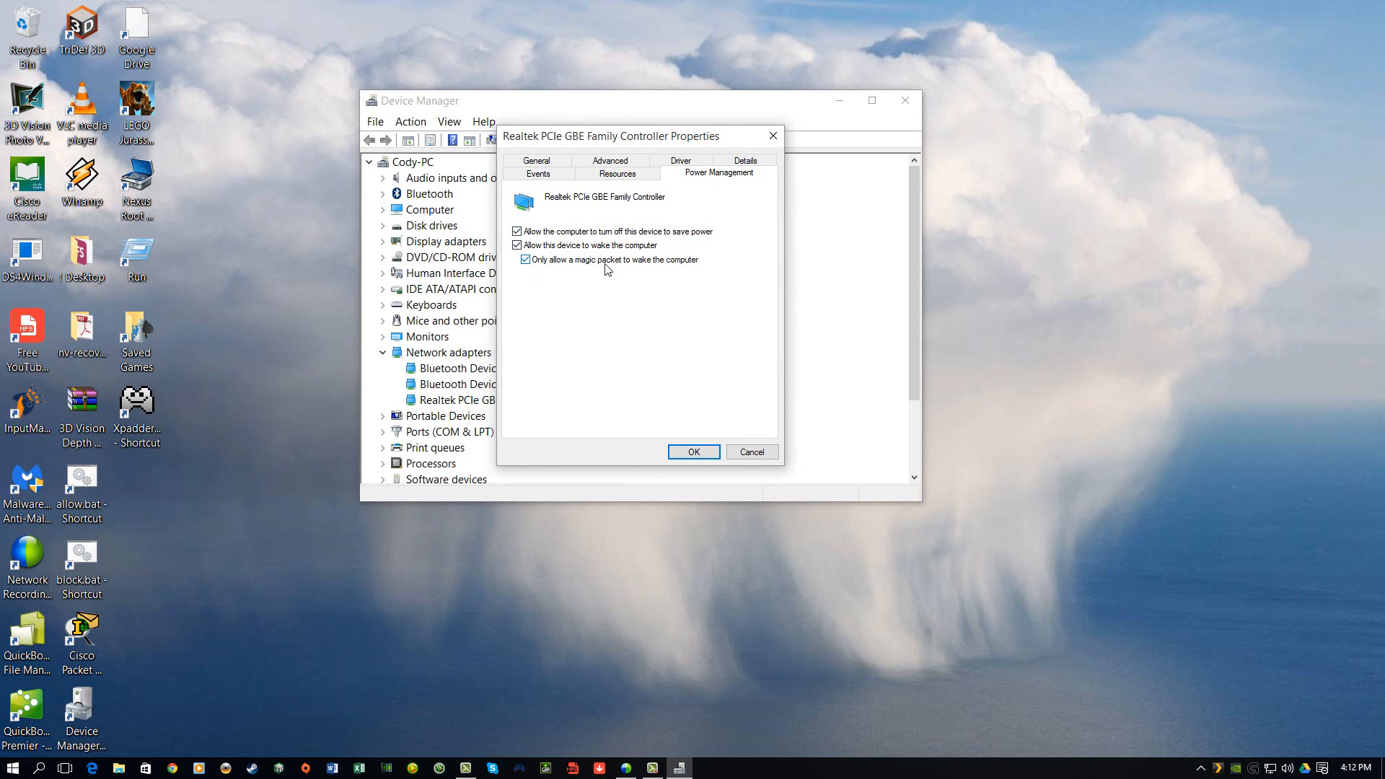
pyautogui.moveTo(663, 289)
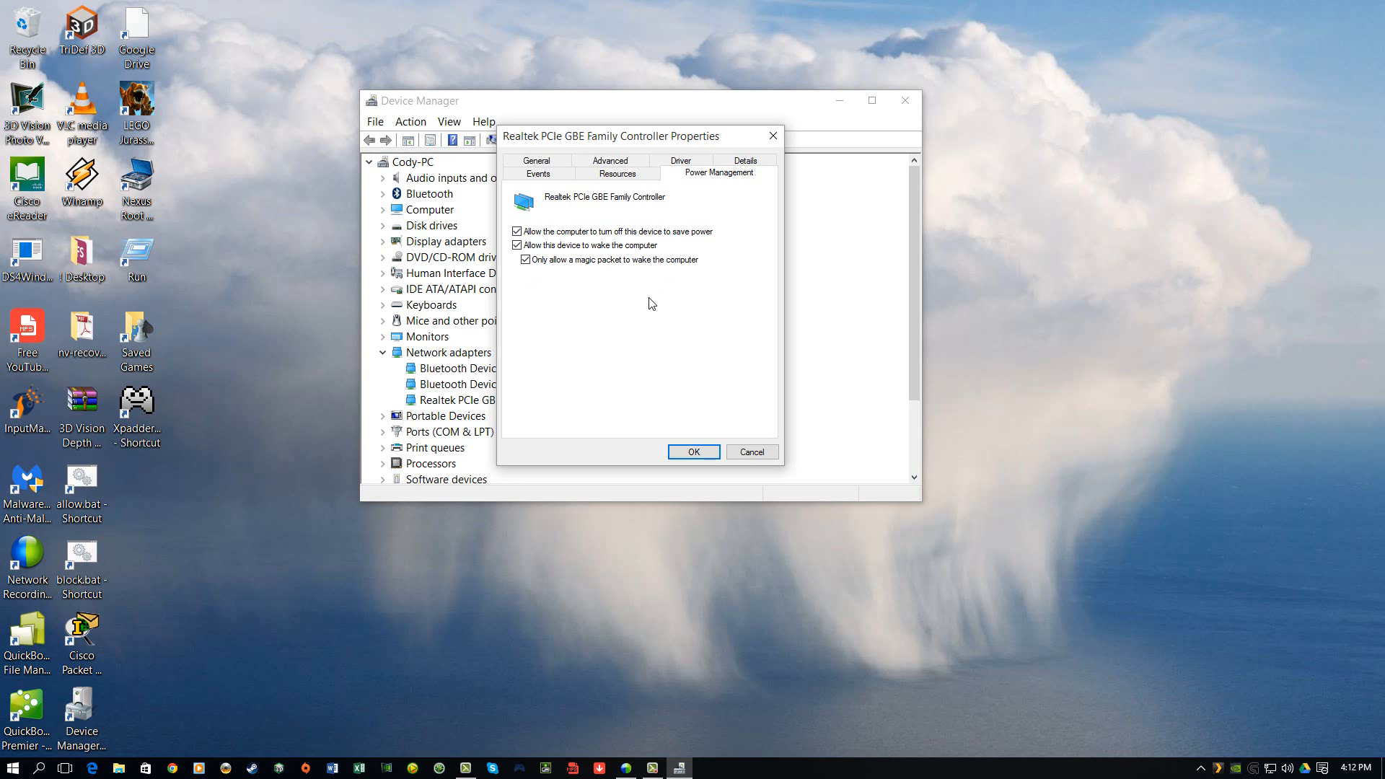
pyautogui.moveTo(573, 297)
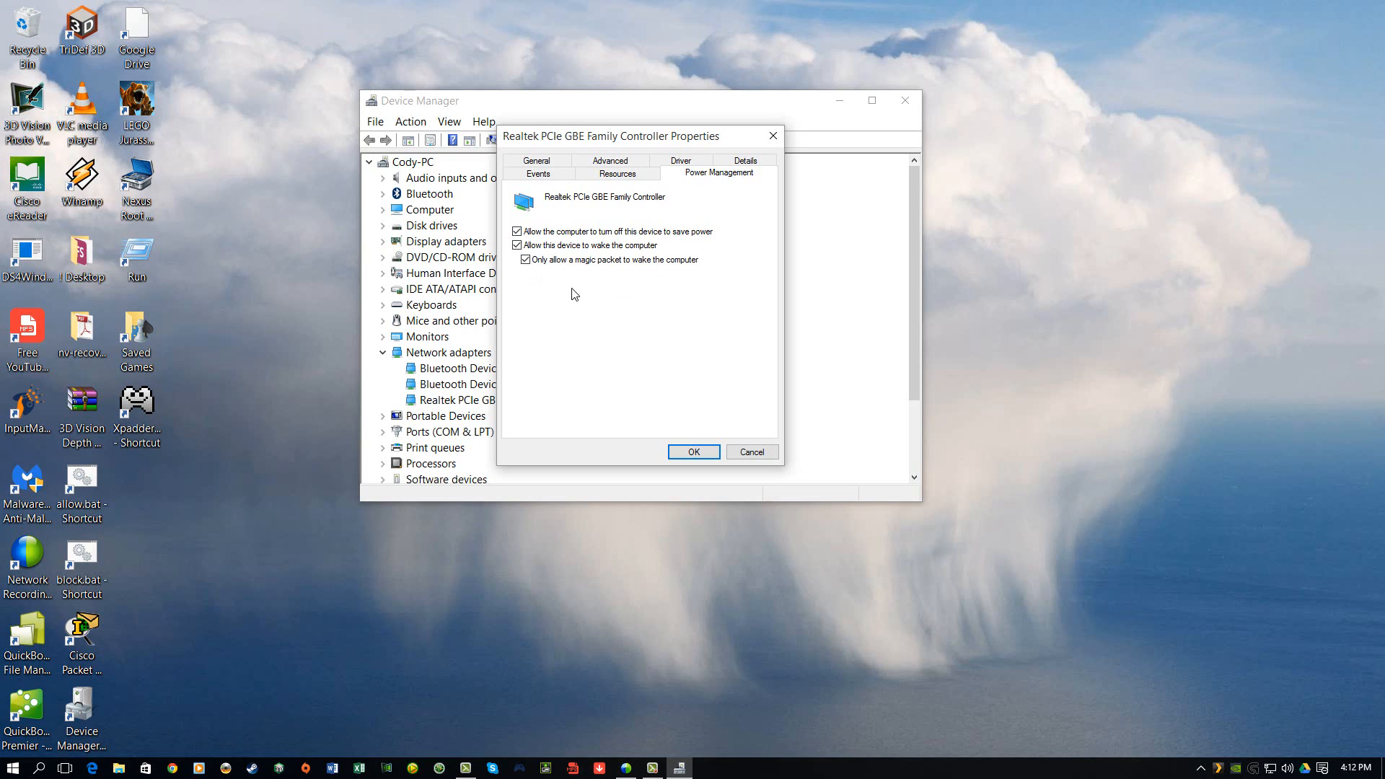
# Toggle 'Allow this device to wake the computer' off and back on, leaving all three options checked.
pyautogui.click(517, 245)
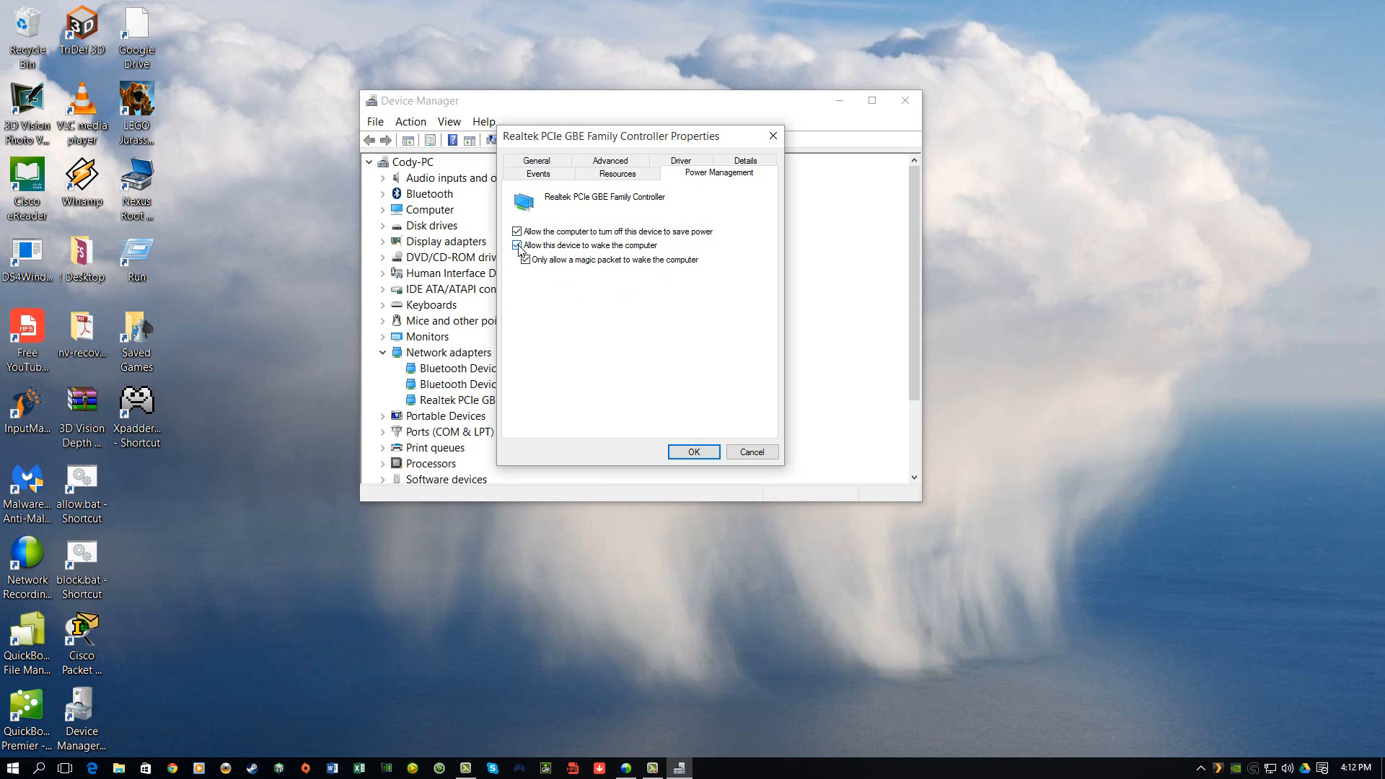
pyautogui.click(517, 245)
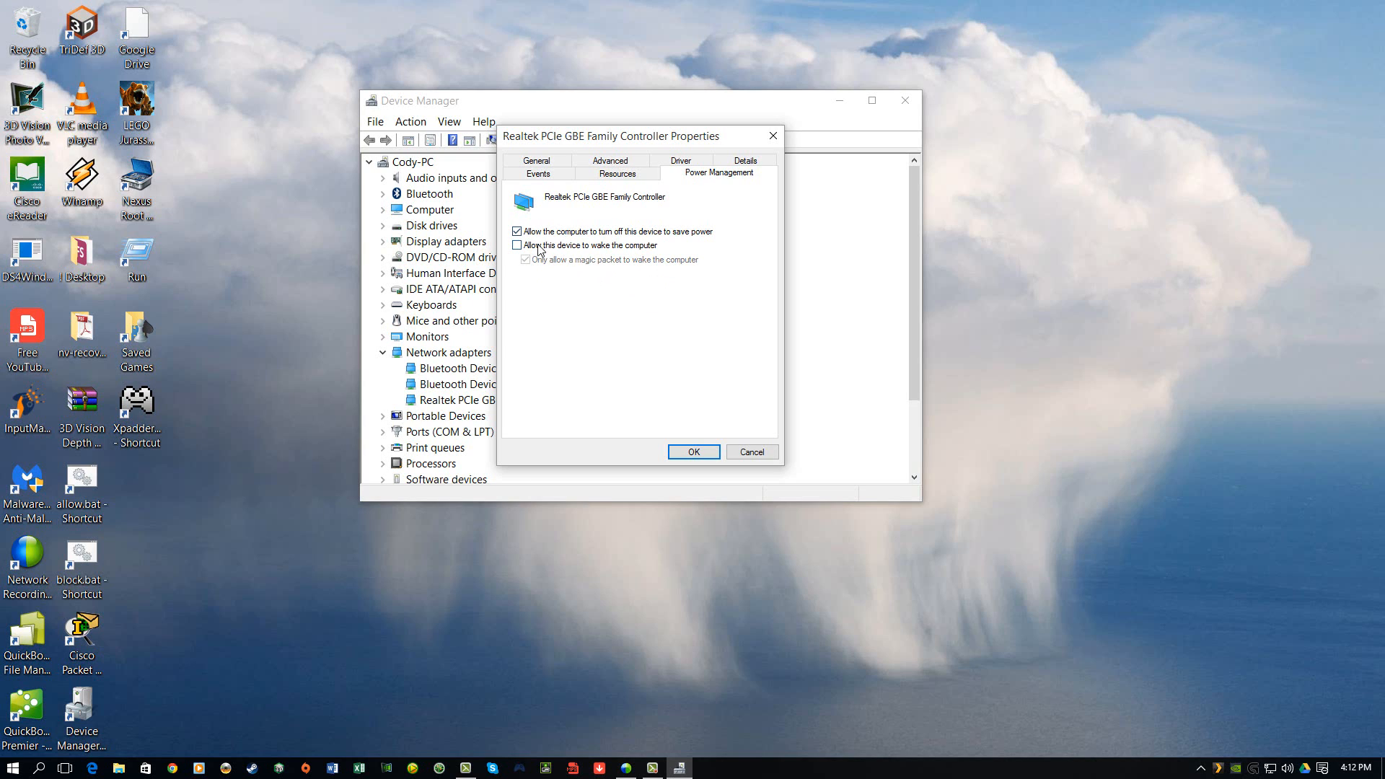
pyautogui.click(518, 246)
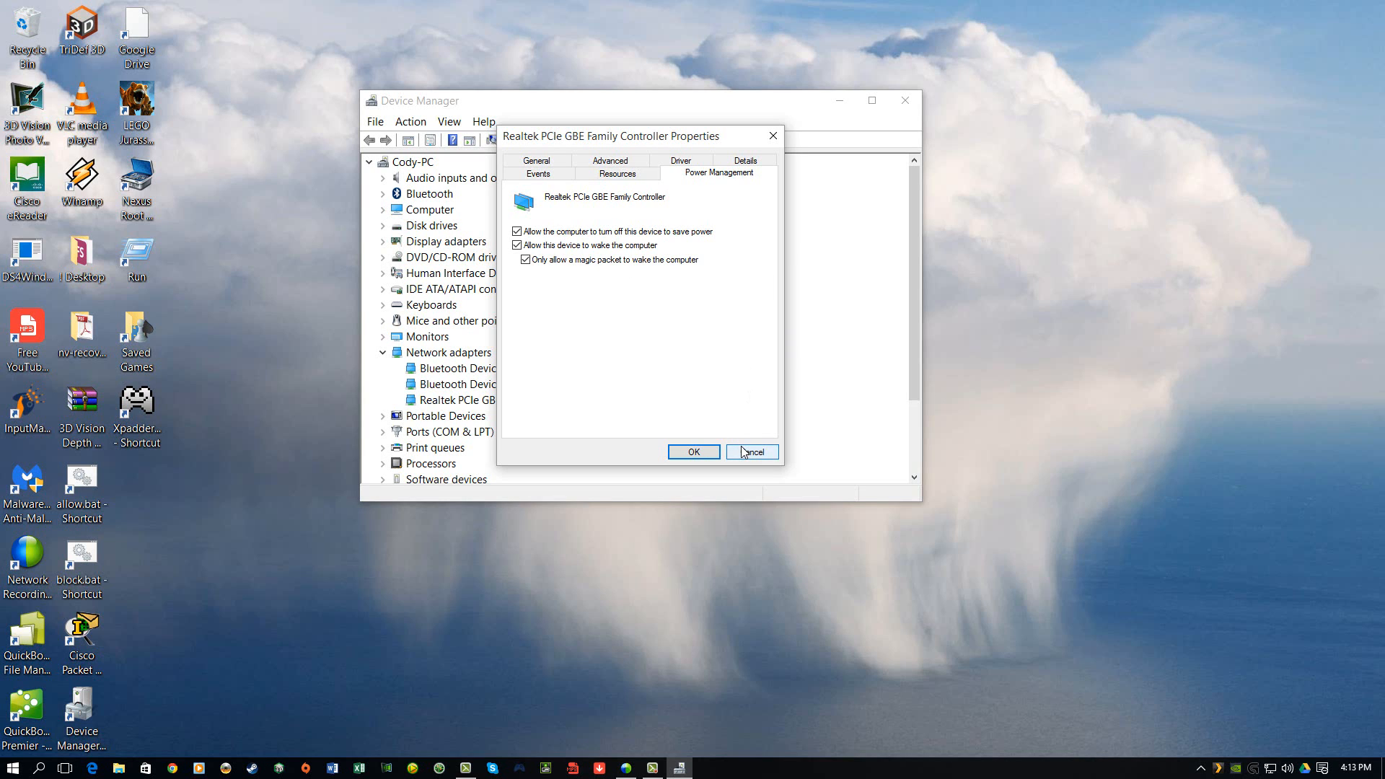
# Dismiss the adapter properties without saving and close Device Manager.
pyautogui.click(750, 452)
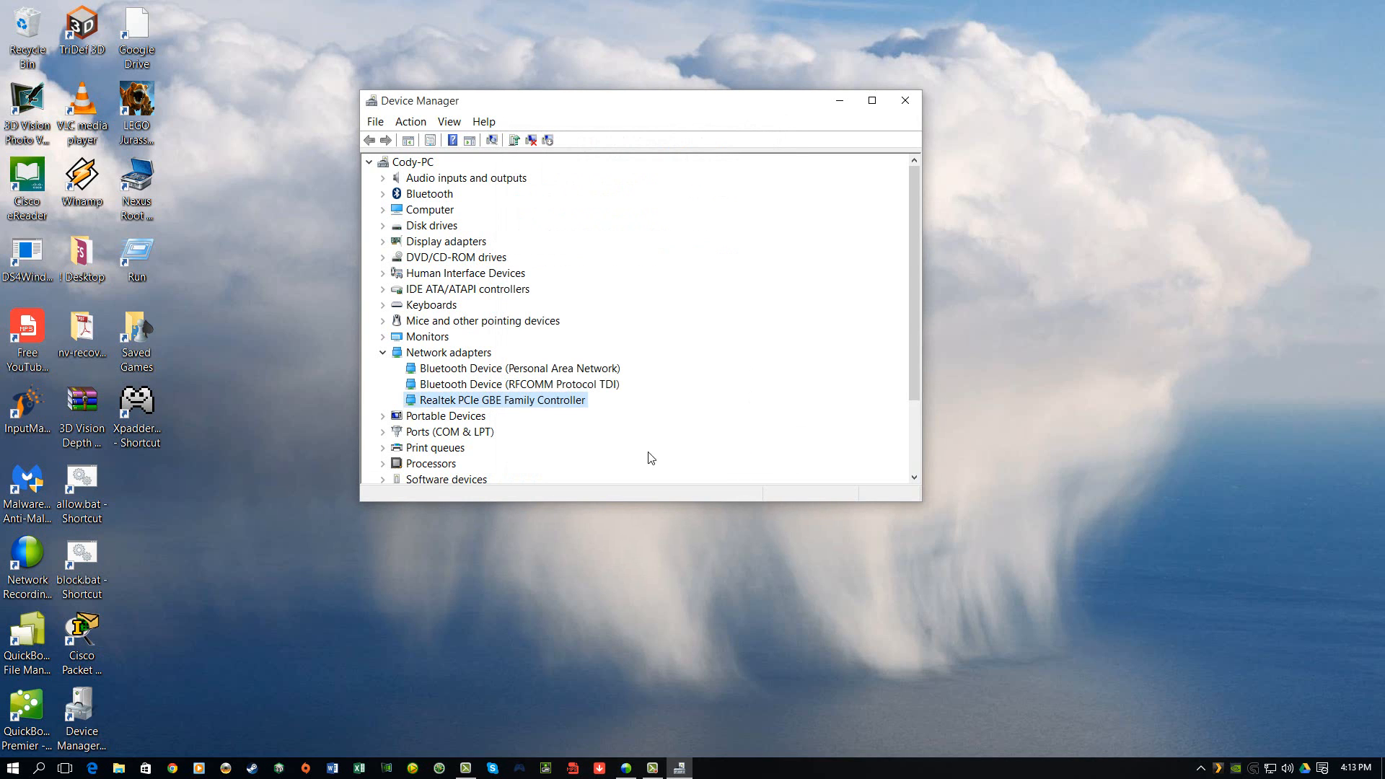
pyautogui.moveTo(511, 389)
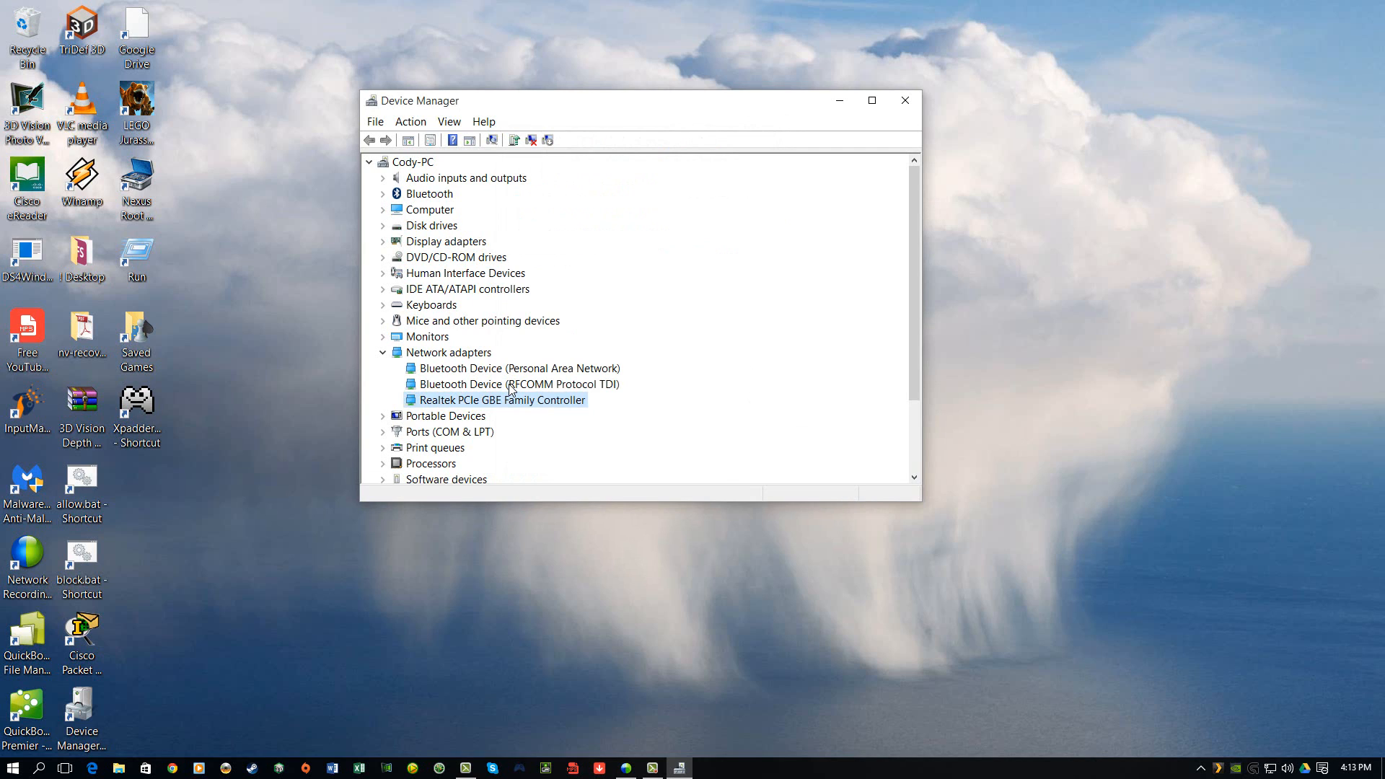
pyautogui.moveTo(499, 400)
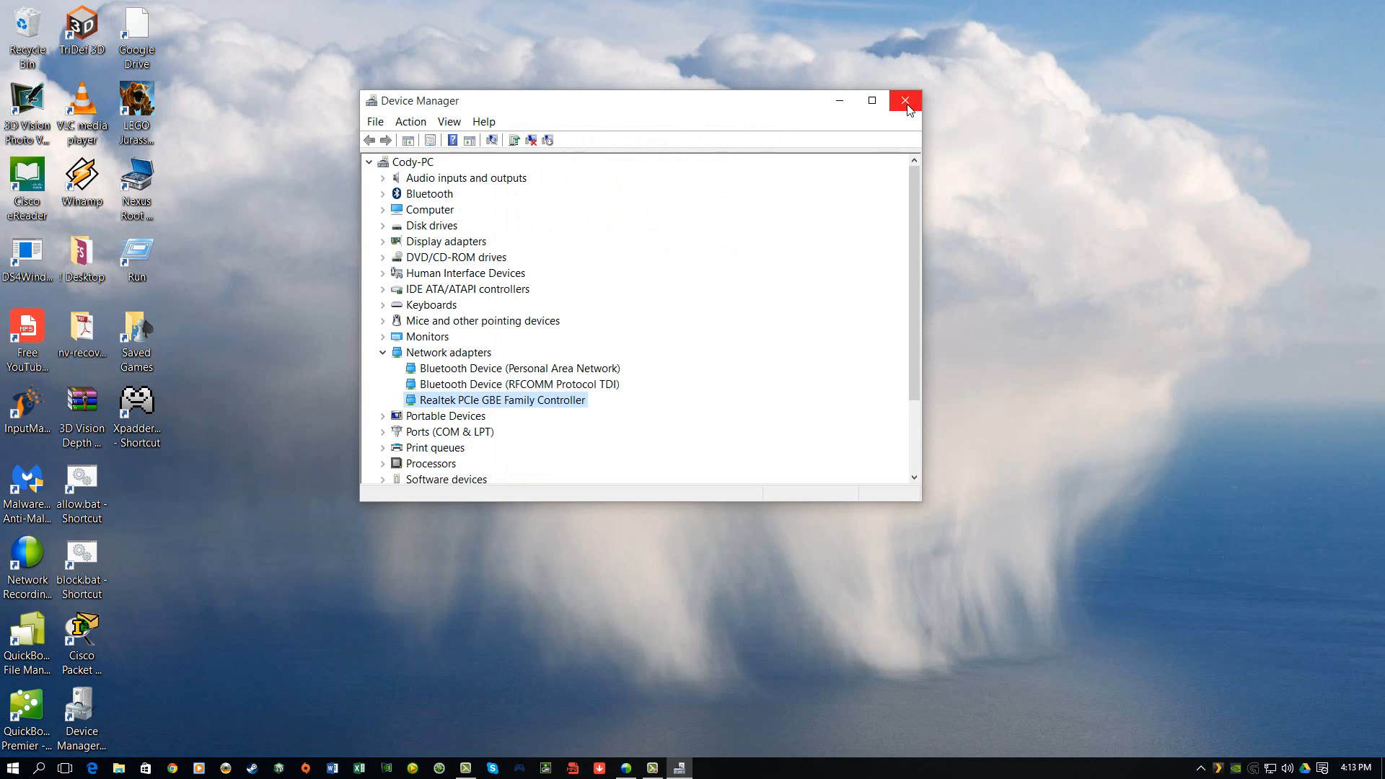
pyautogui.click(904, 99)
pyautogui.write('policy')
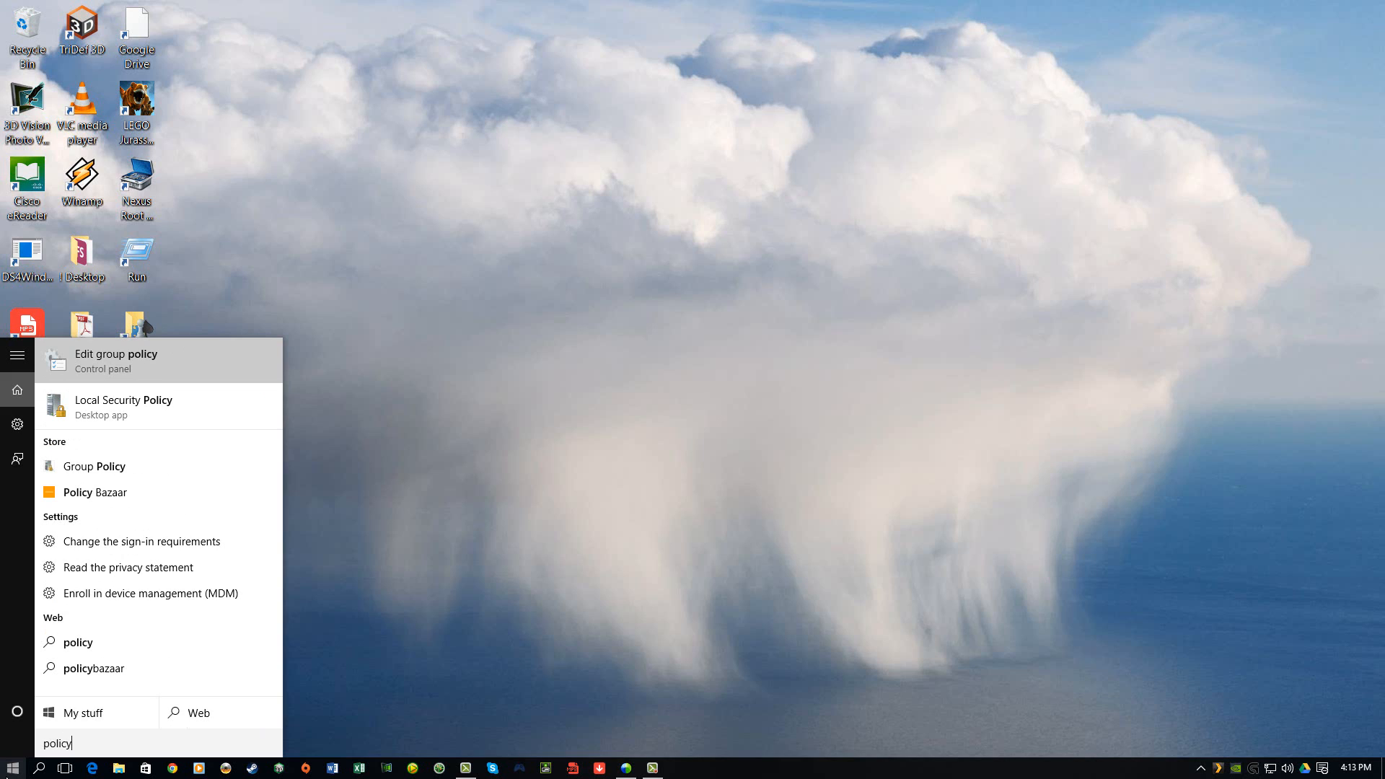
pyautogui.moveTo(13, 760)
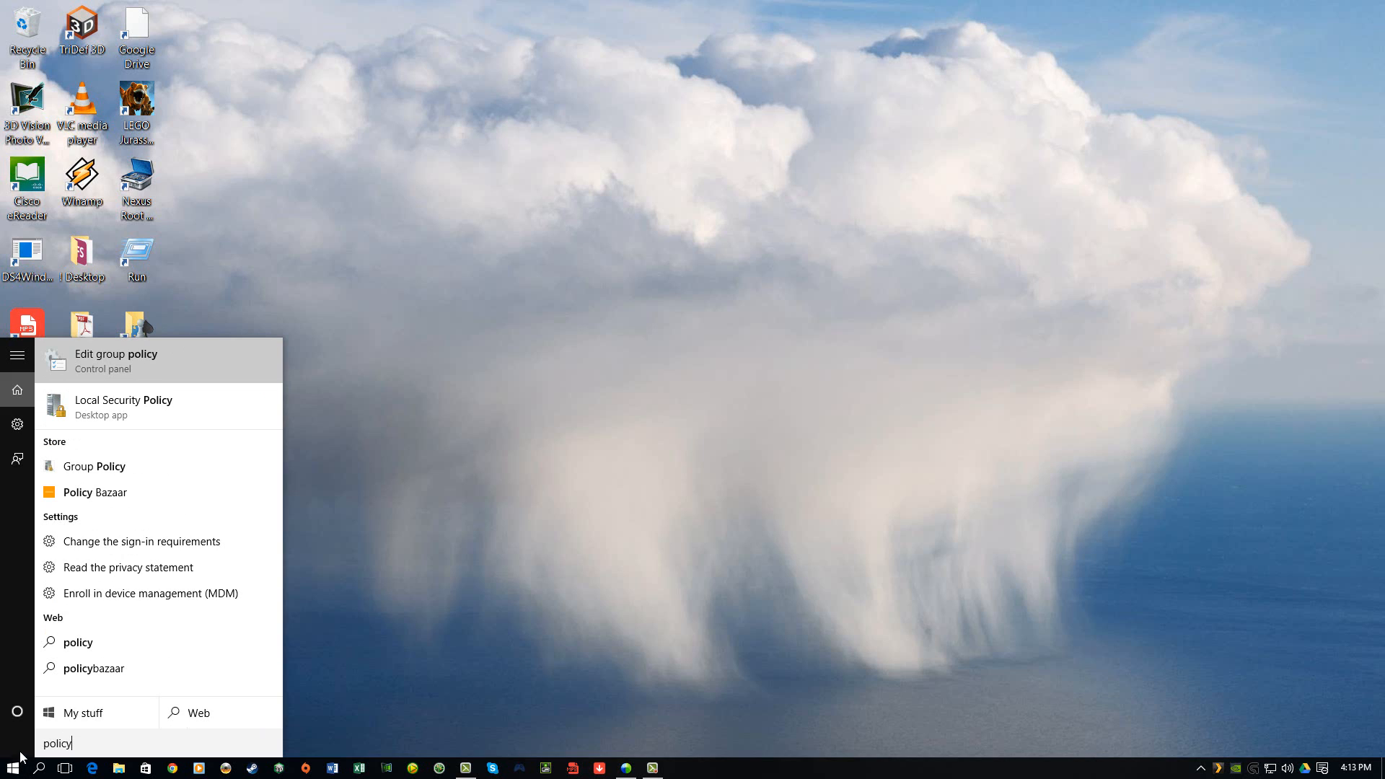
pyautogui.moveTo(134, 363)
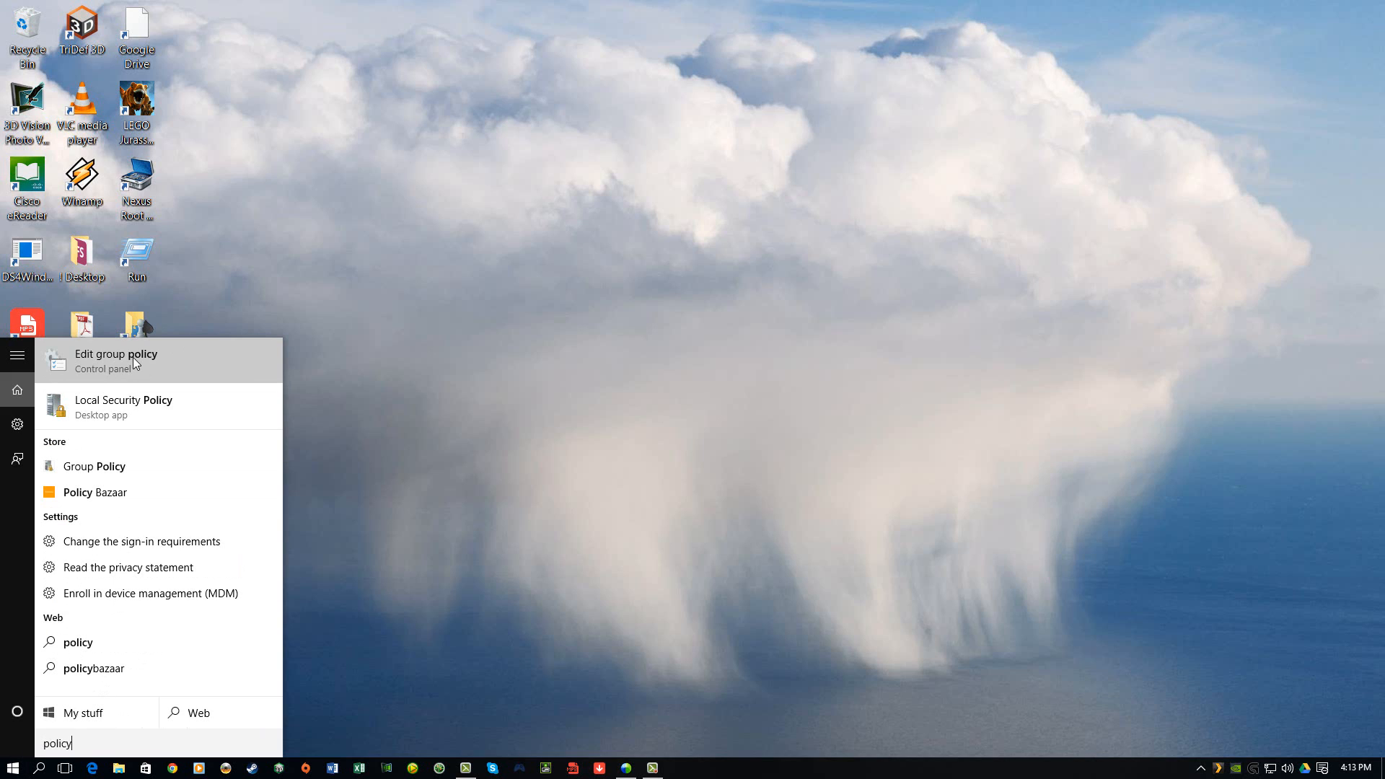
pyautogui.moveTo(117, 372)
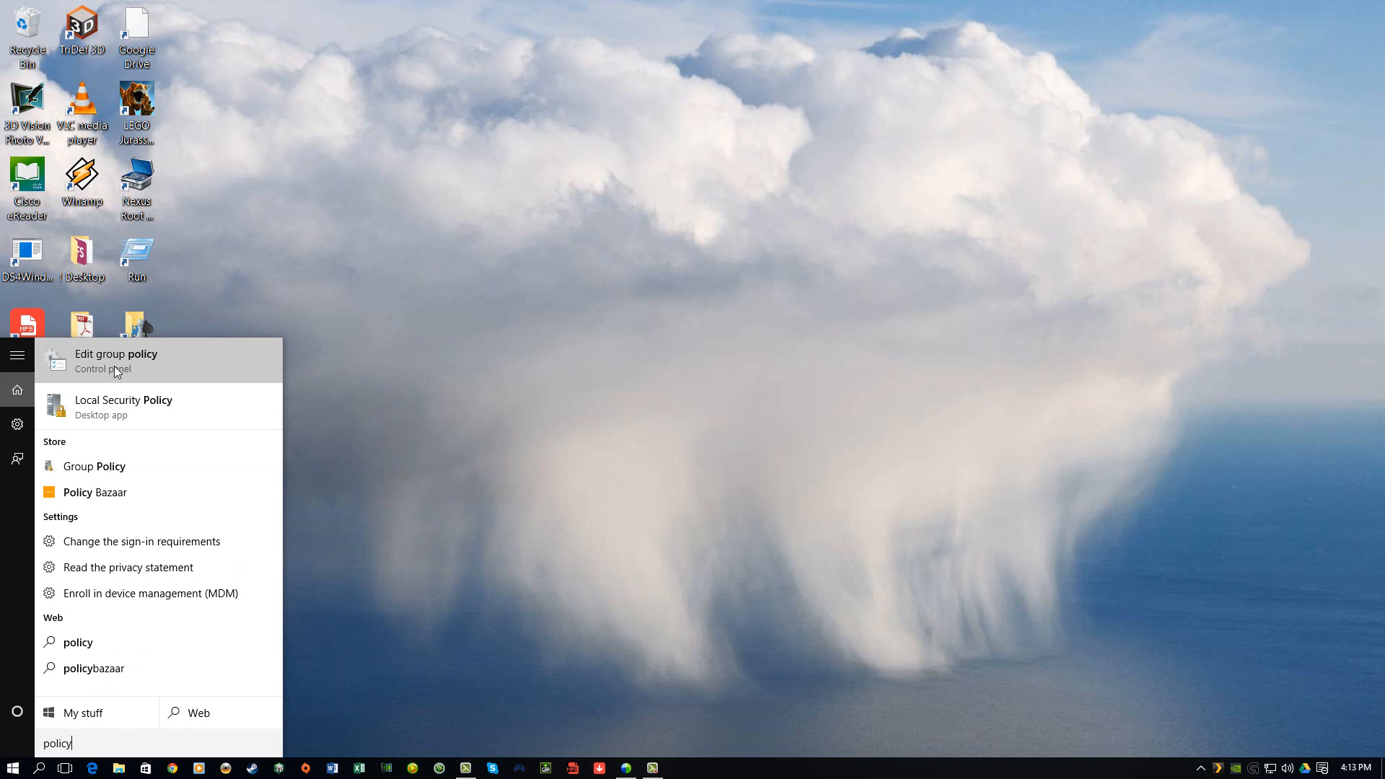
pyautogui.moveTo(127, 368)
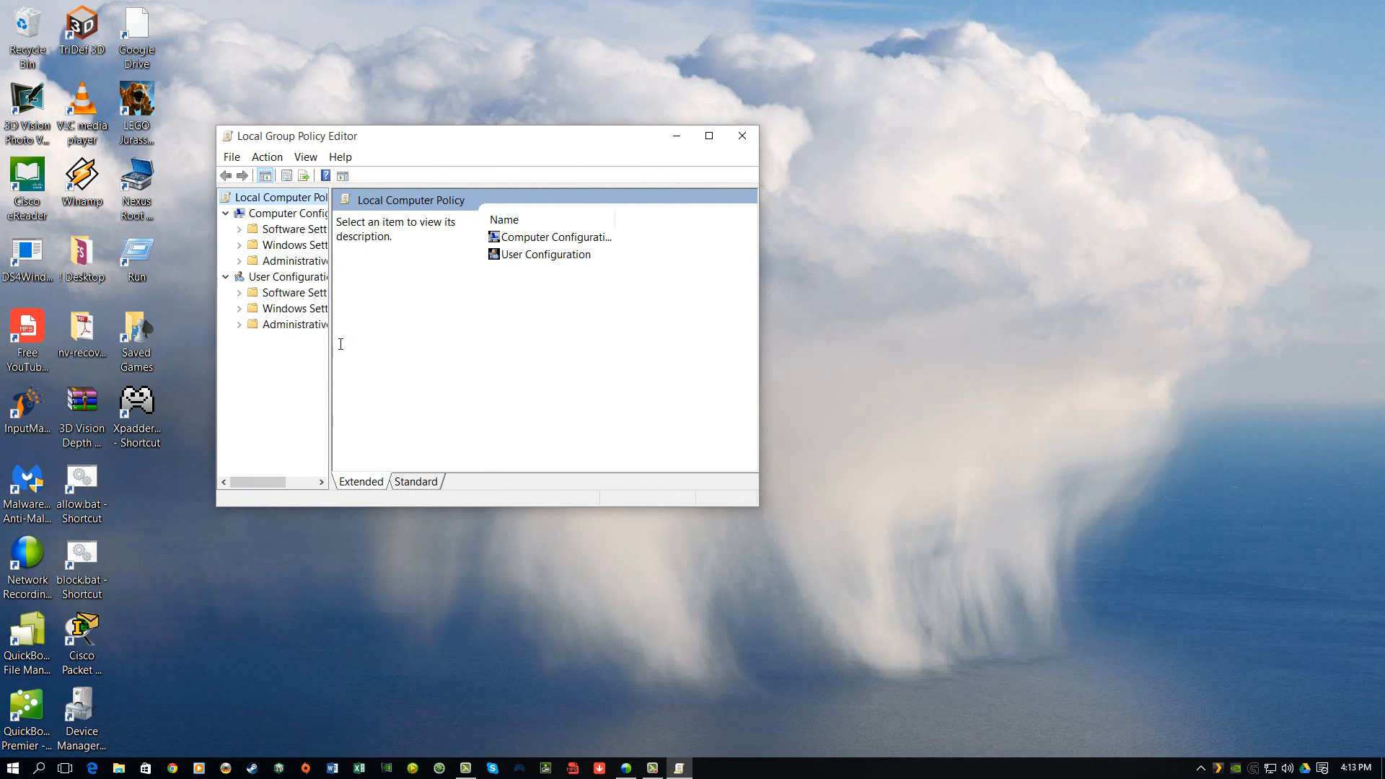
# Widen the policy tree and show the Windows Update policies under Computer Configuration's Administrative Templates.
pyautogui.moveTo(329, 338); pyautogui.dragTo(428, 338)
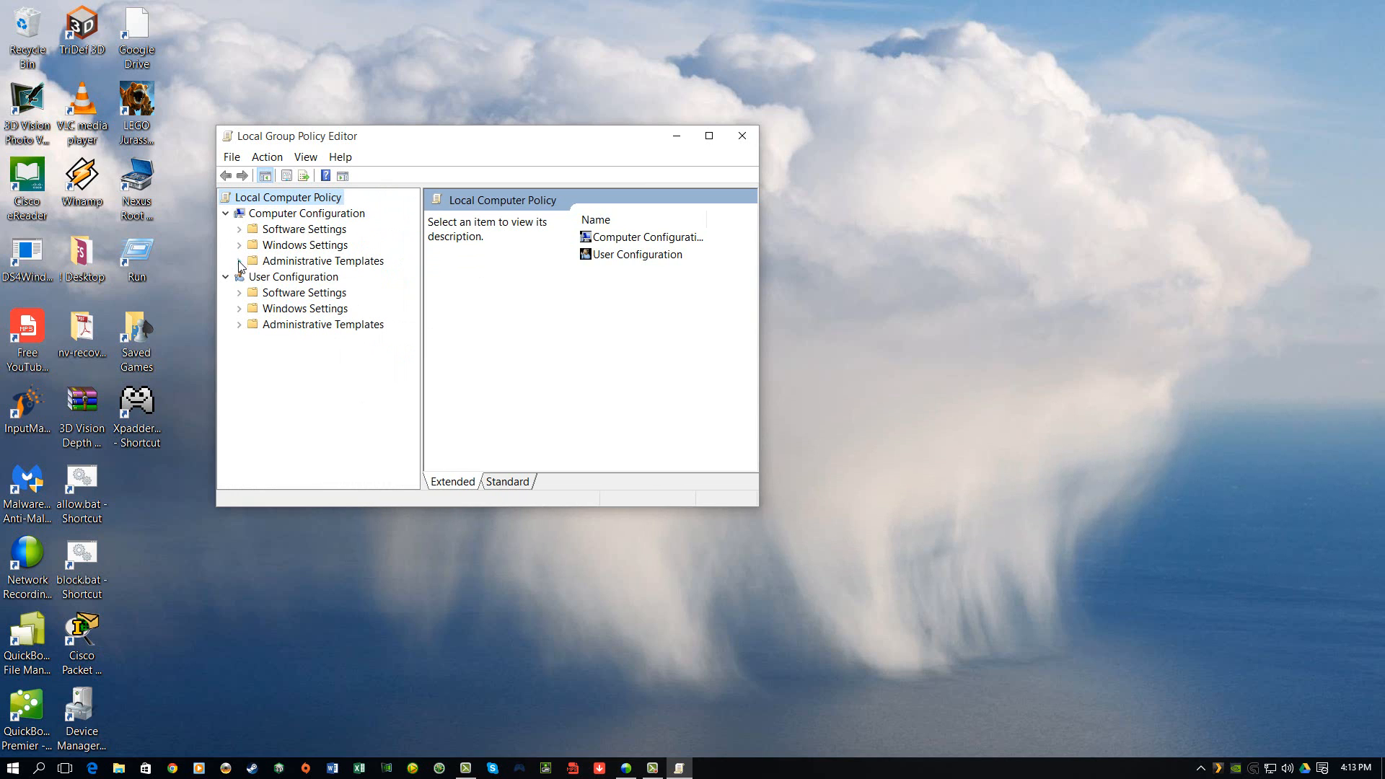
pyautogui.click(240, 261)
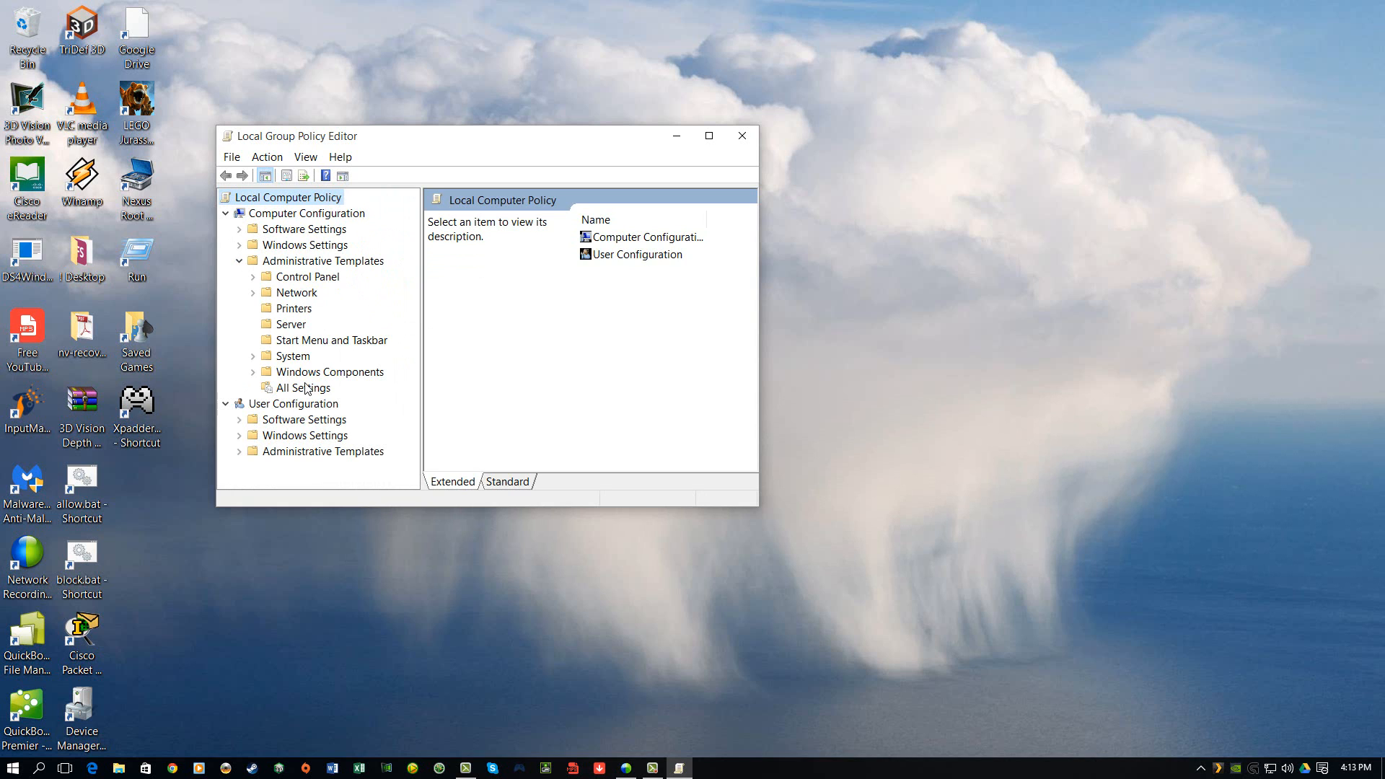
pyautogui.scroll(-3)
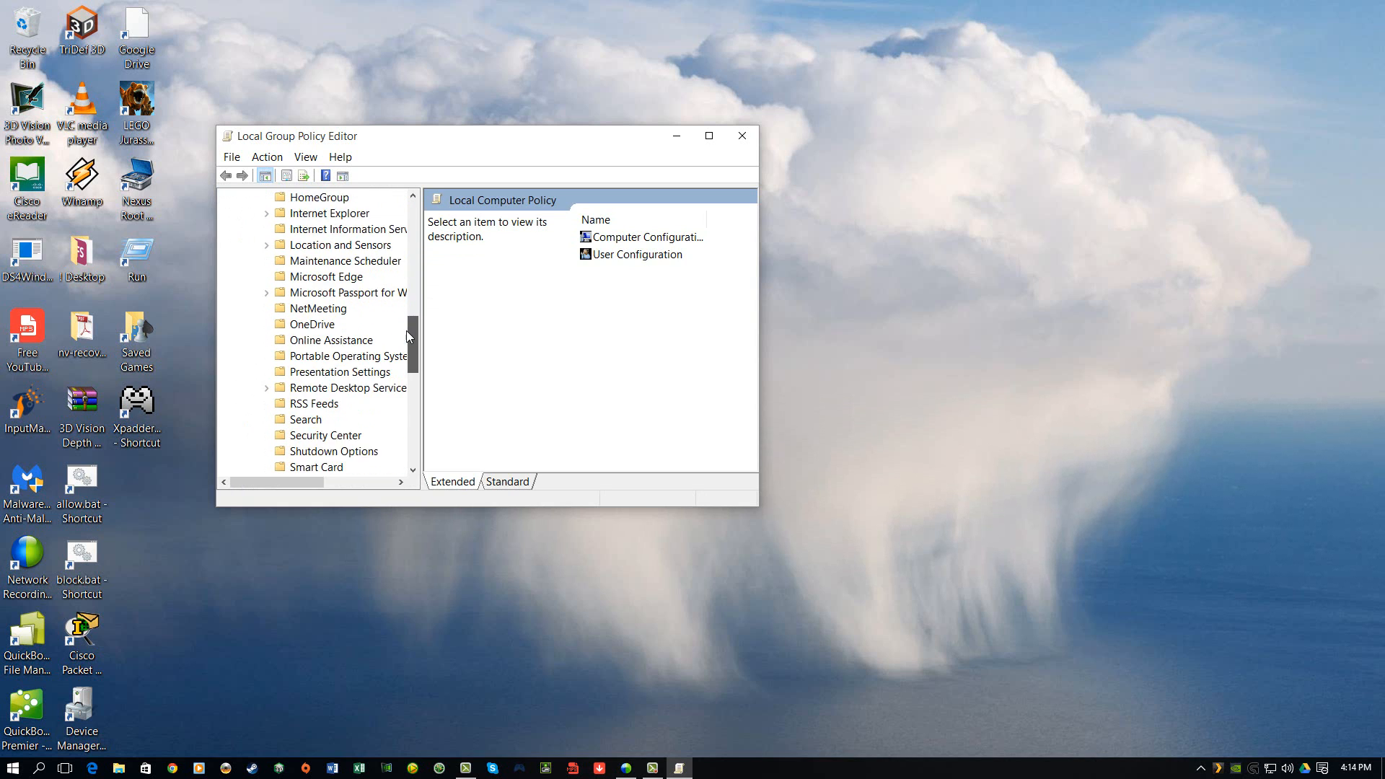
pyautogui.scroll(-3)
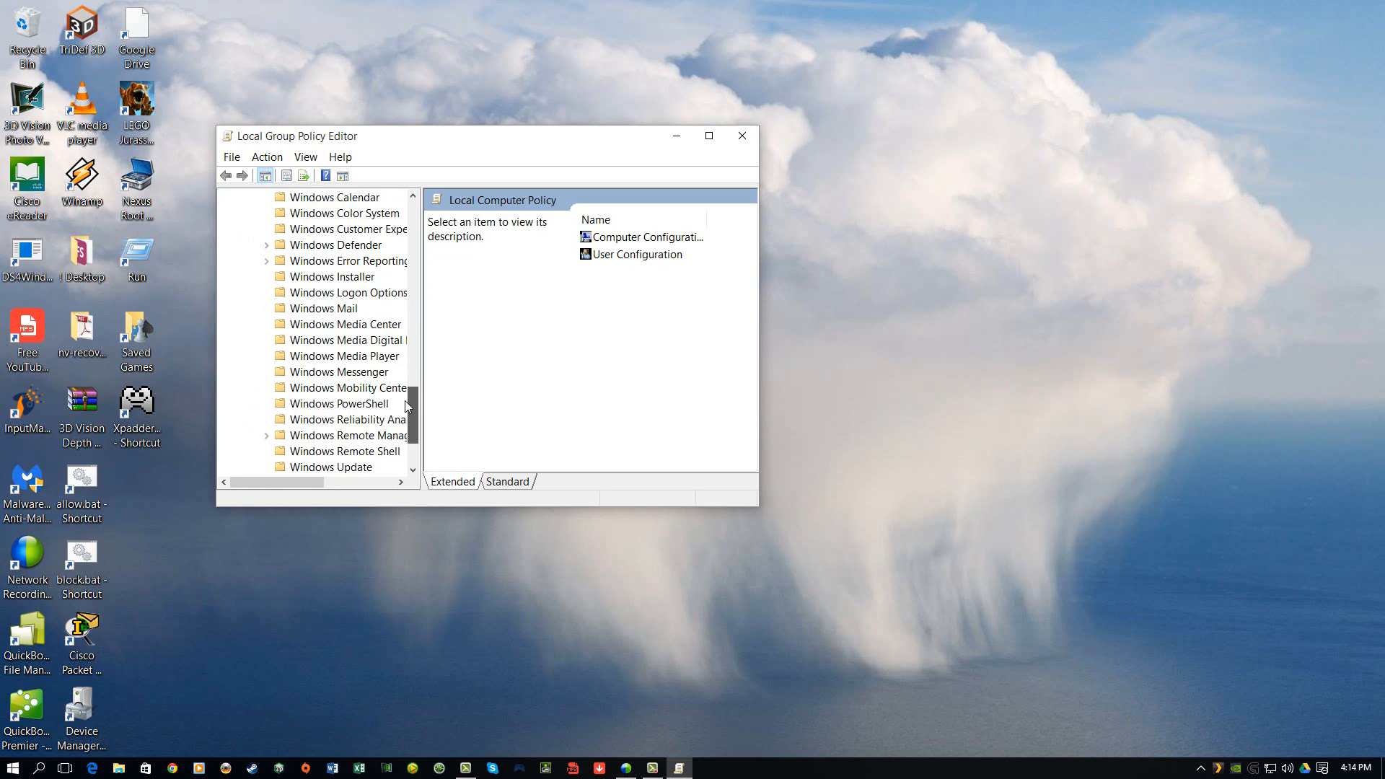
pyautogui.scroll(-3)
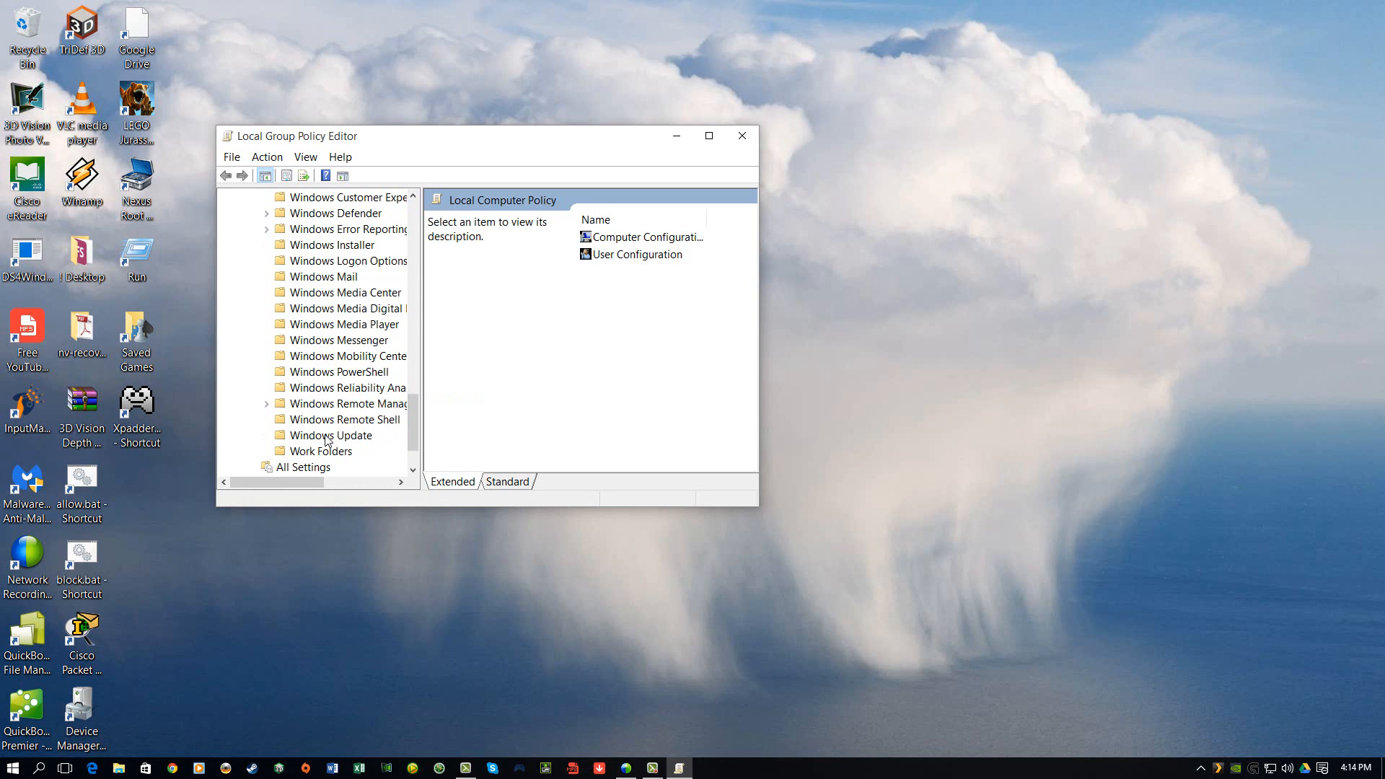
pyautogui.click(332, 435)
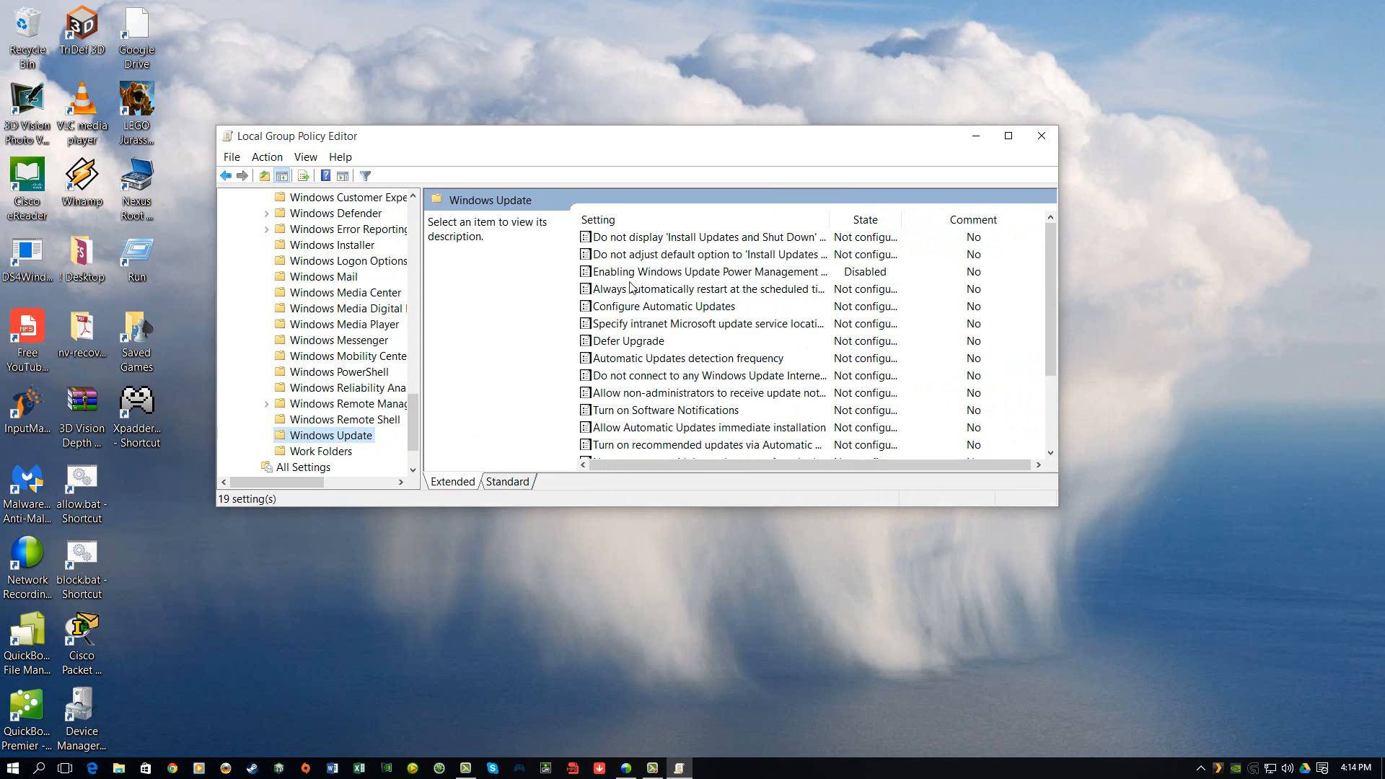
pyautogui.moveTo(723, 289)
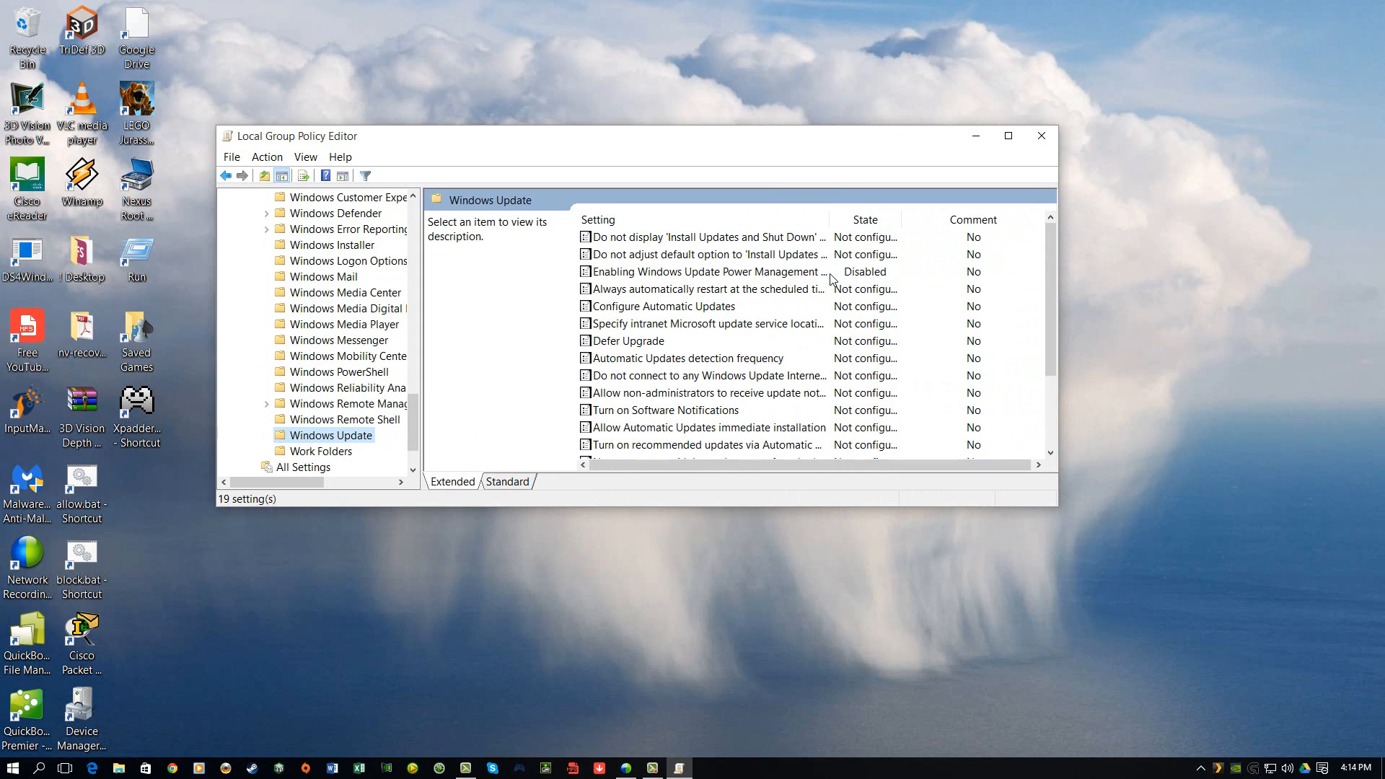
pyautogui.moveTo(691, 279)
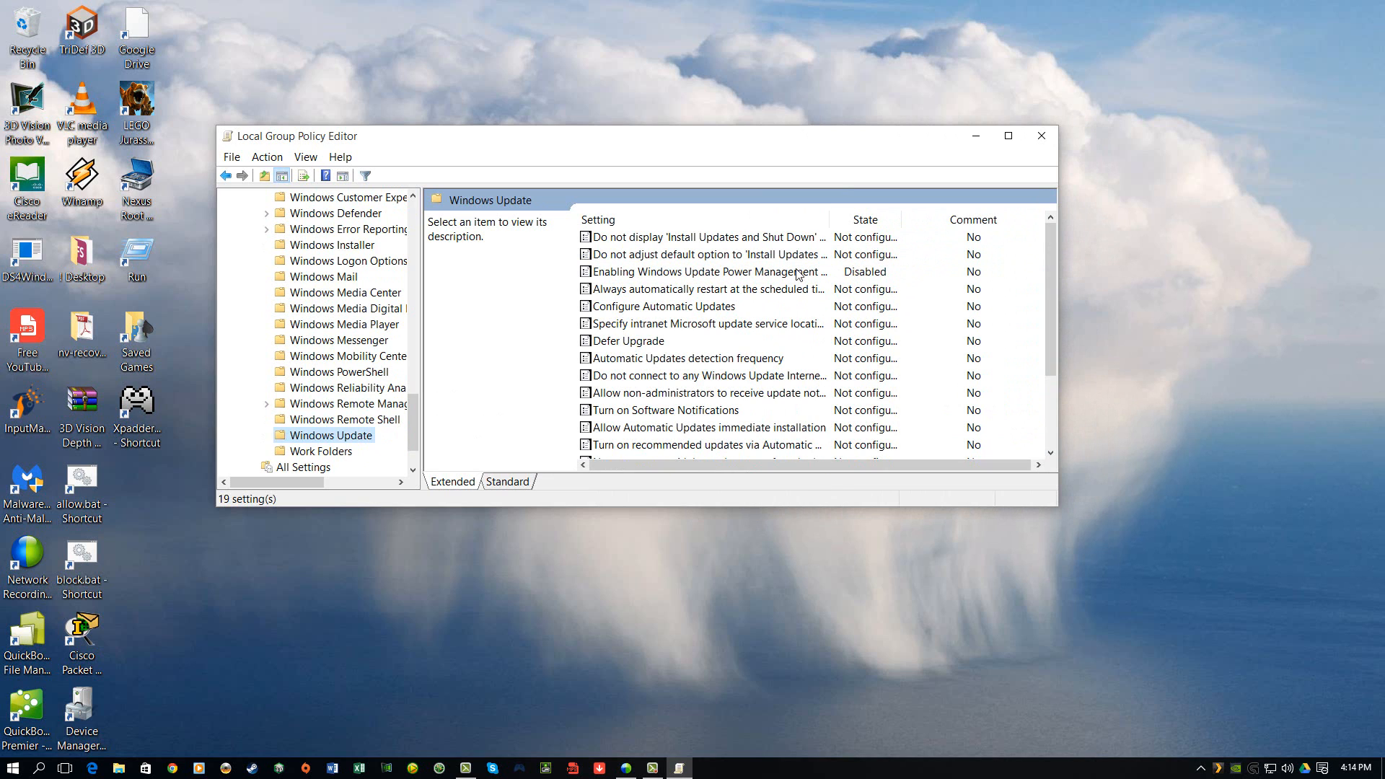
# Select the Windows Update Power Management wake-up policy and bring up its actions.
pyautogui.click(707, 271)
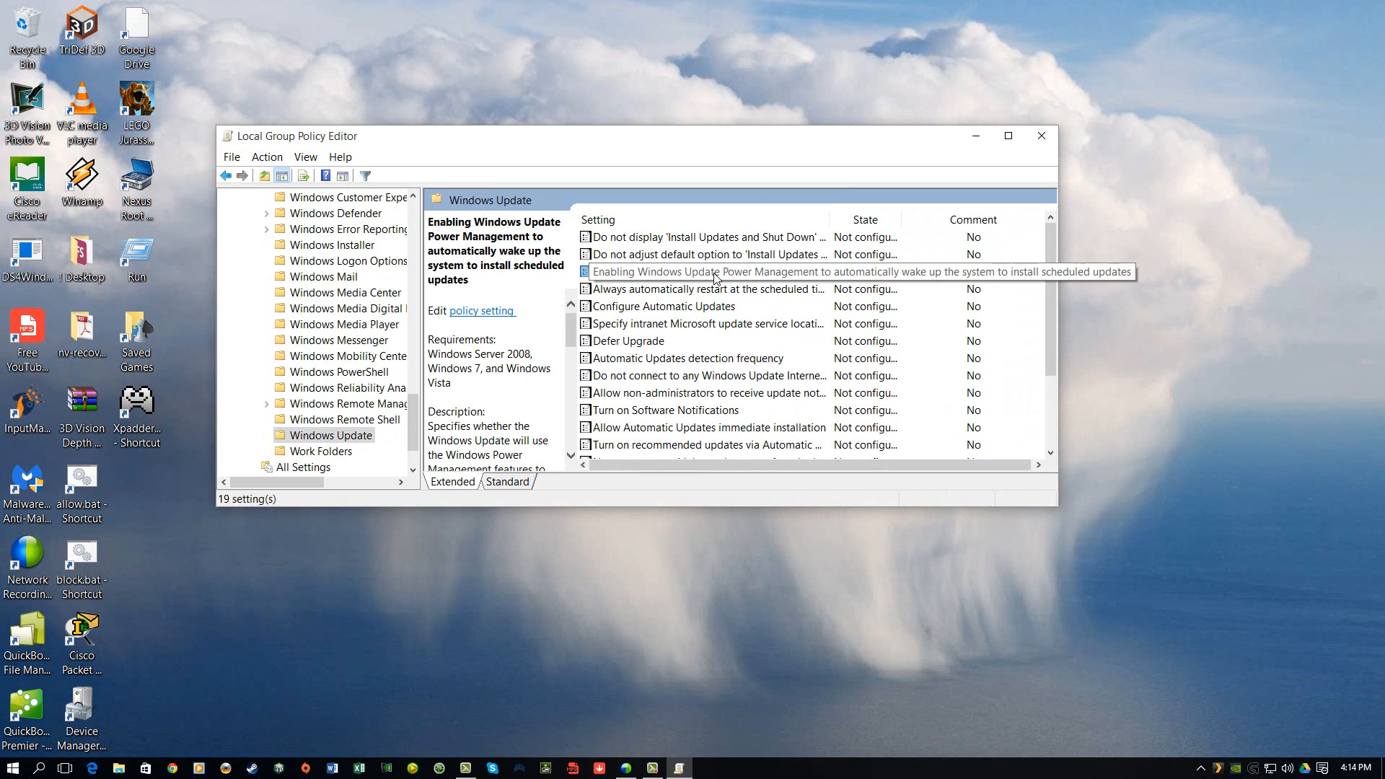
pyautogui.rightClick(702, 271)
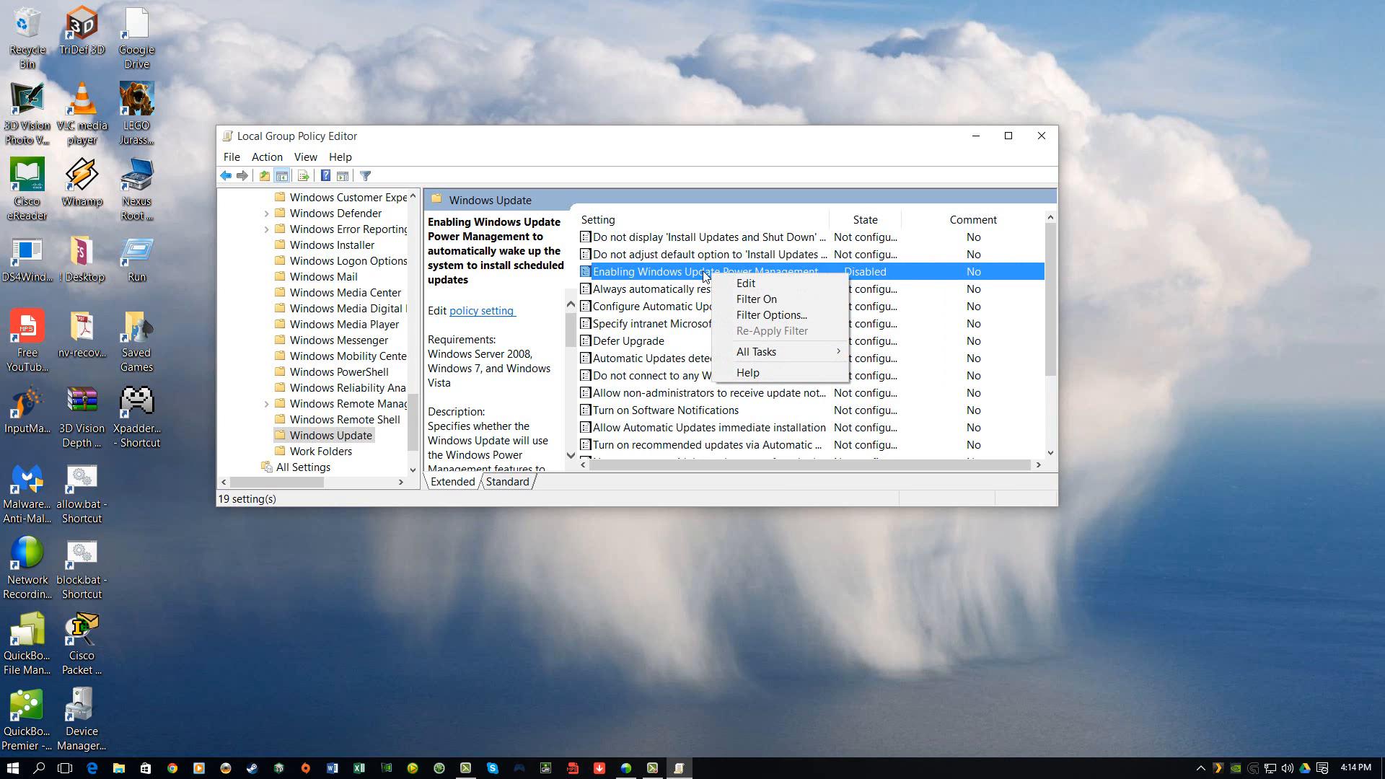
# Edit the wake-up policy, keep it Disabled and confirm with OK.
pyautogui.click(746, 284)
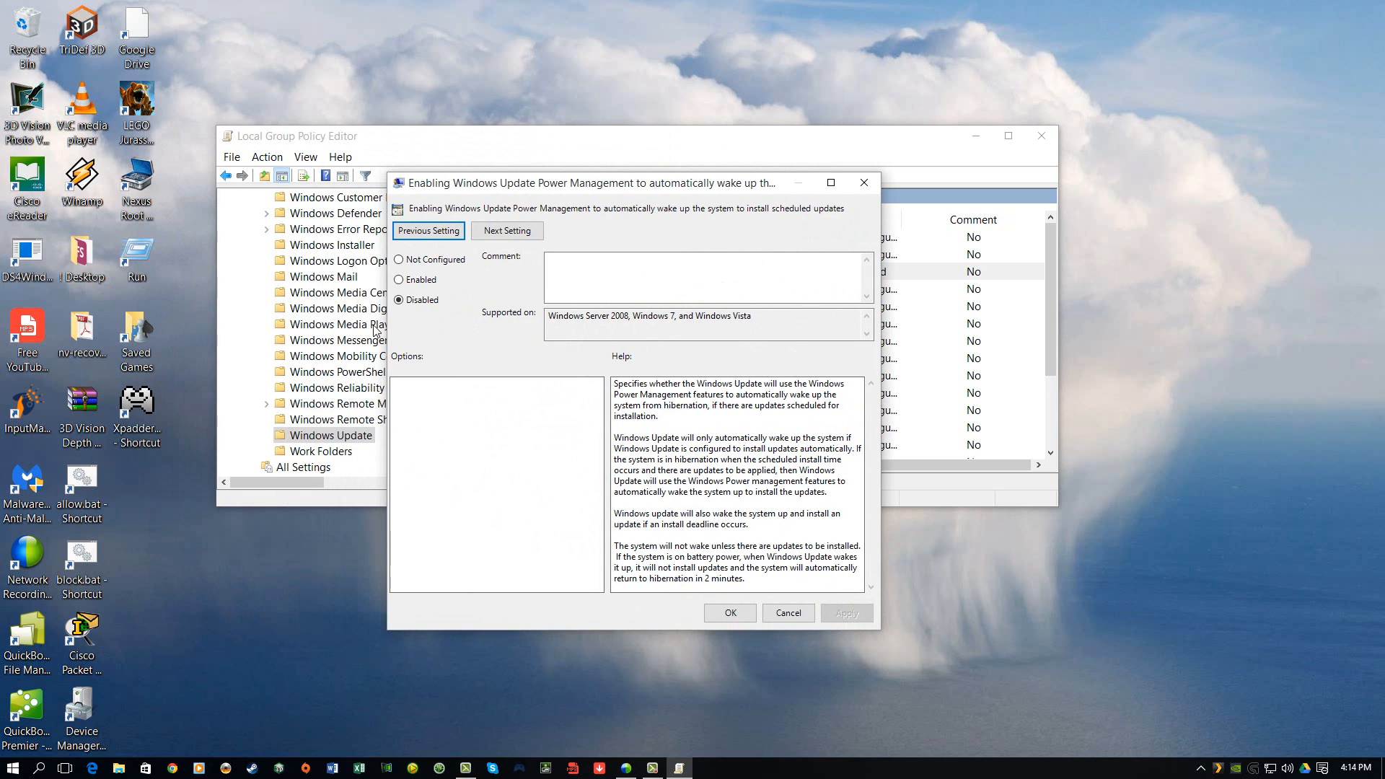
pyautogui.moveTo(620, 635)
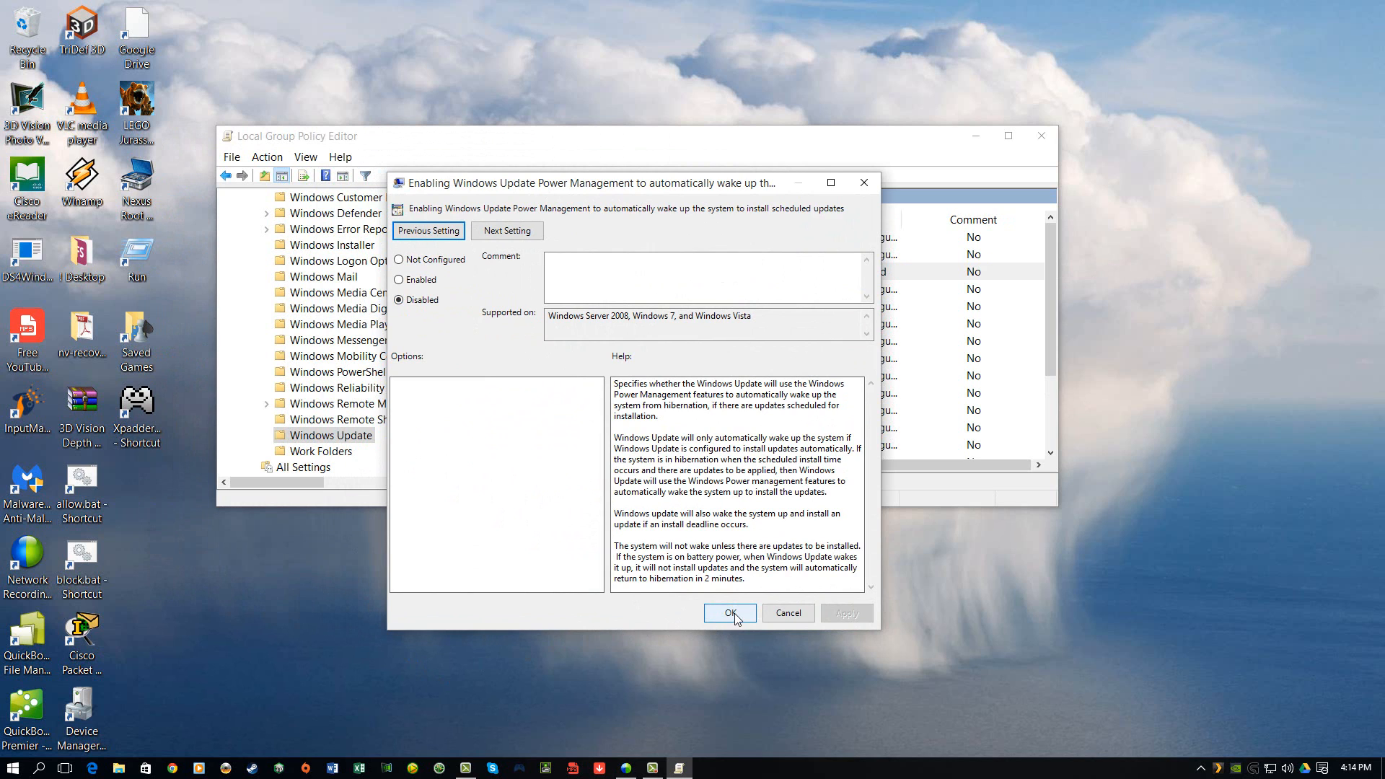
pyautogui.click(728, 613)
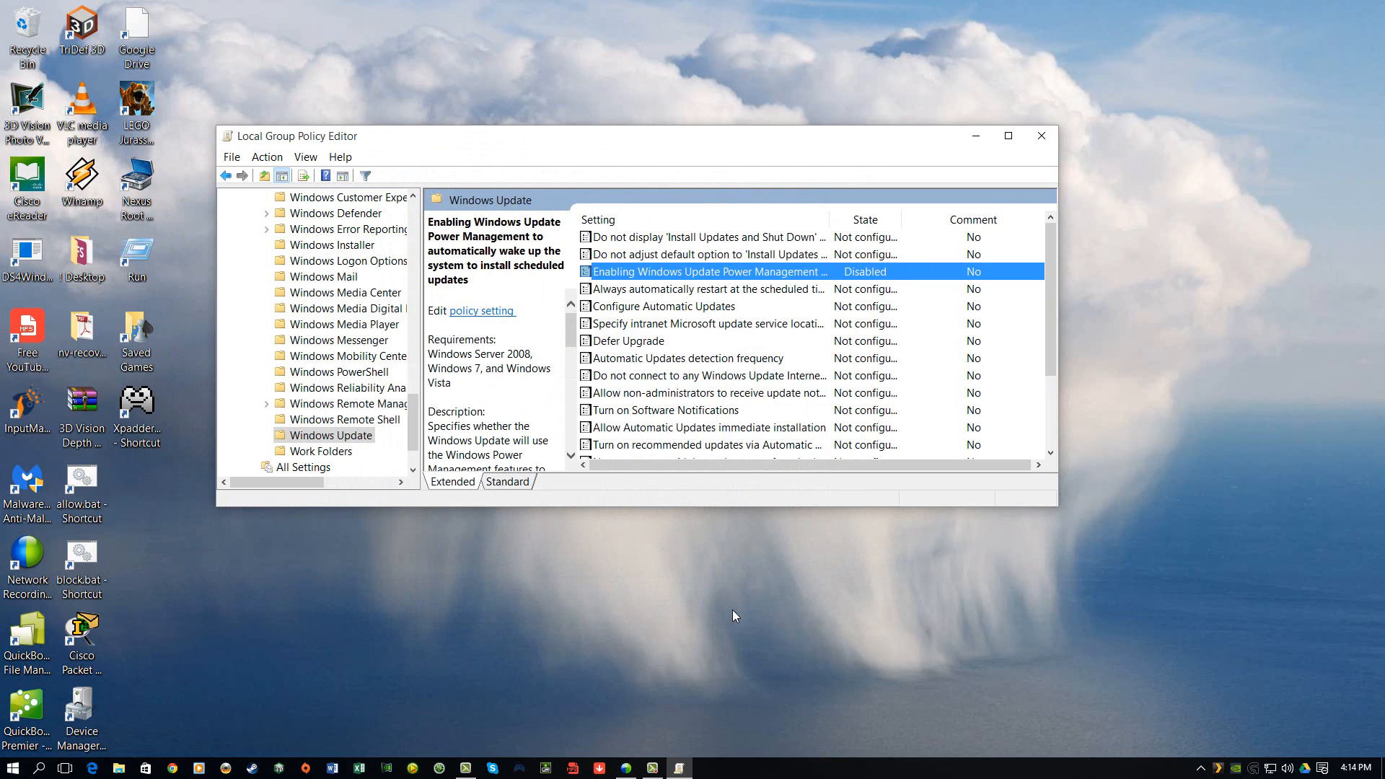
pyautogui.moveTo(996, 164)
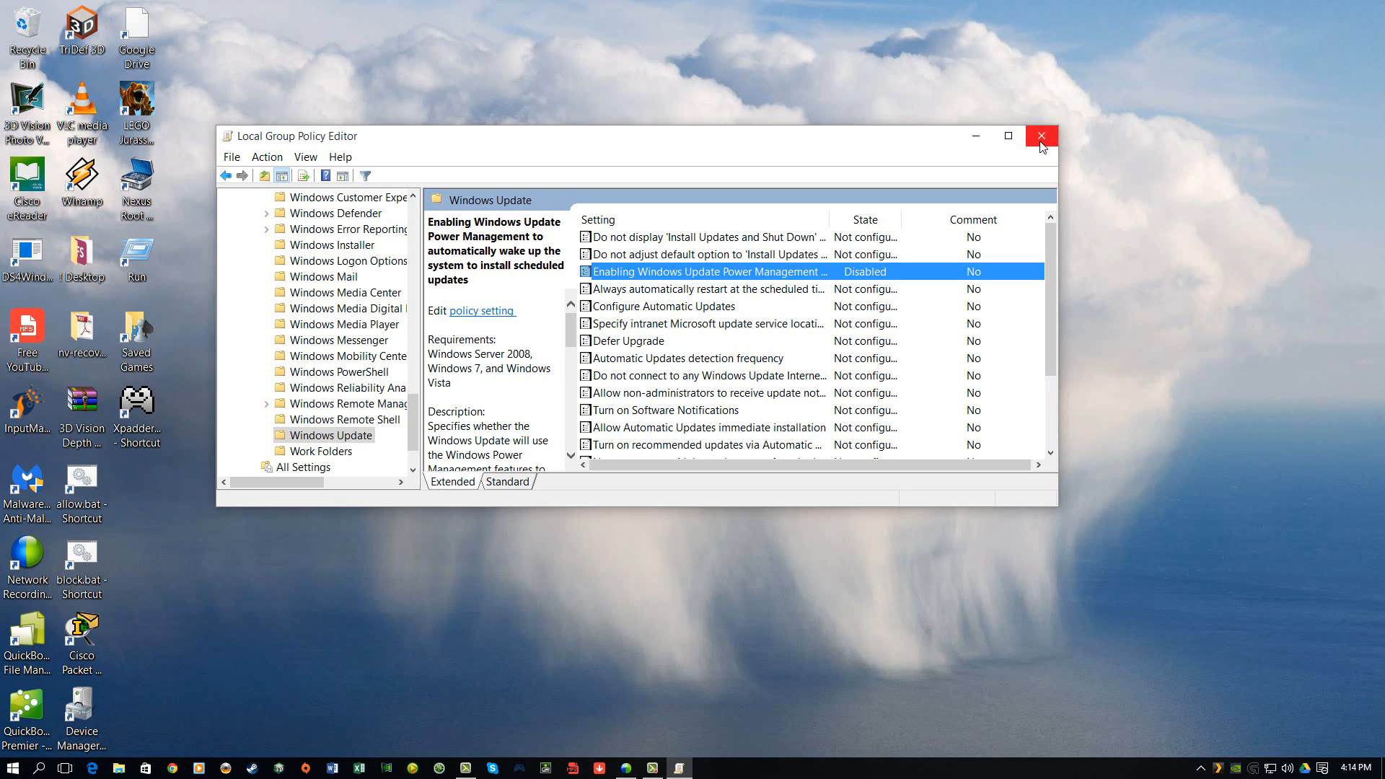
pyautogui.moveTo(1052, 148)
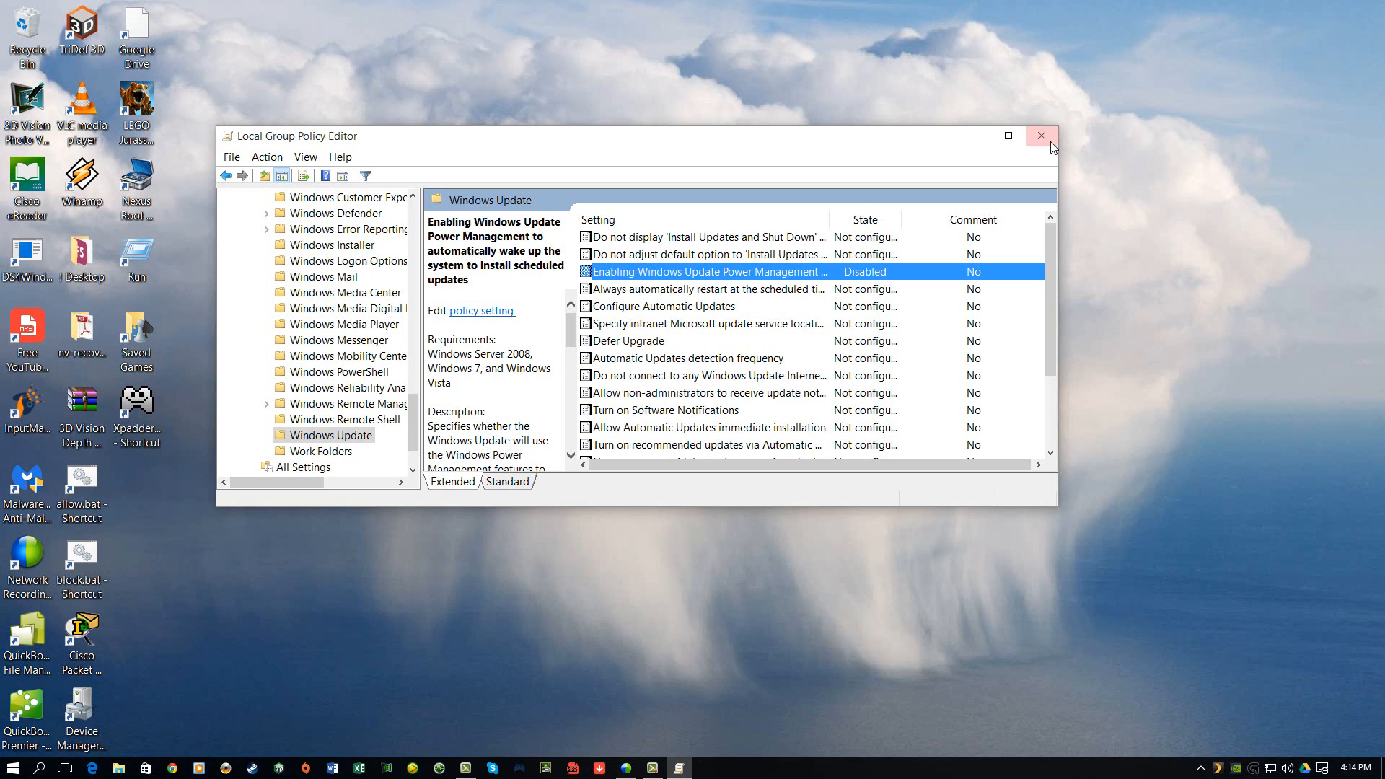
# Close the Local Group Policy Editor, returning to the desktop.
pyautogui.click(1040, 136)
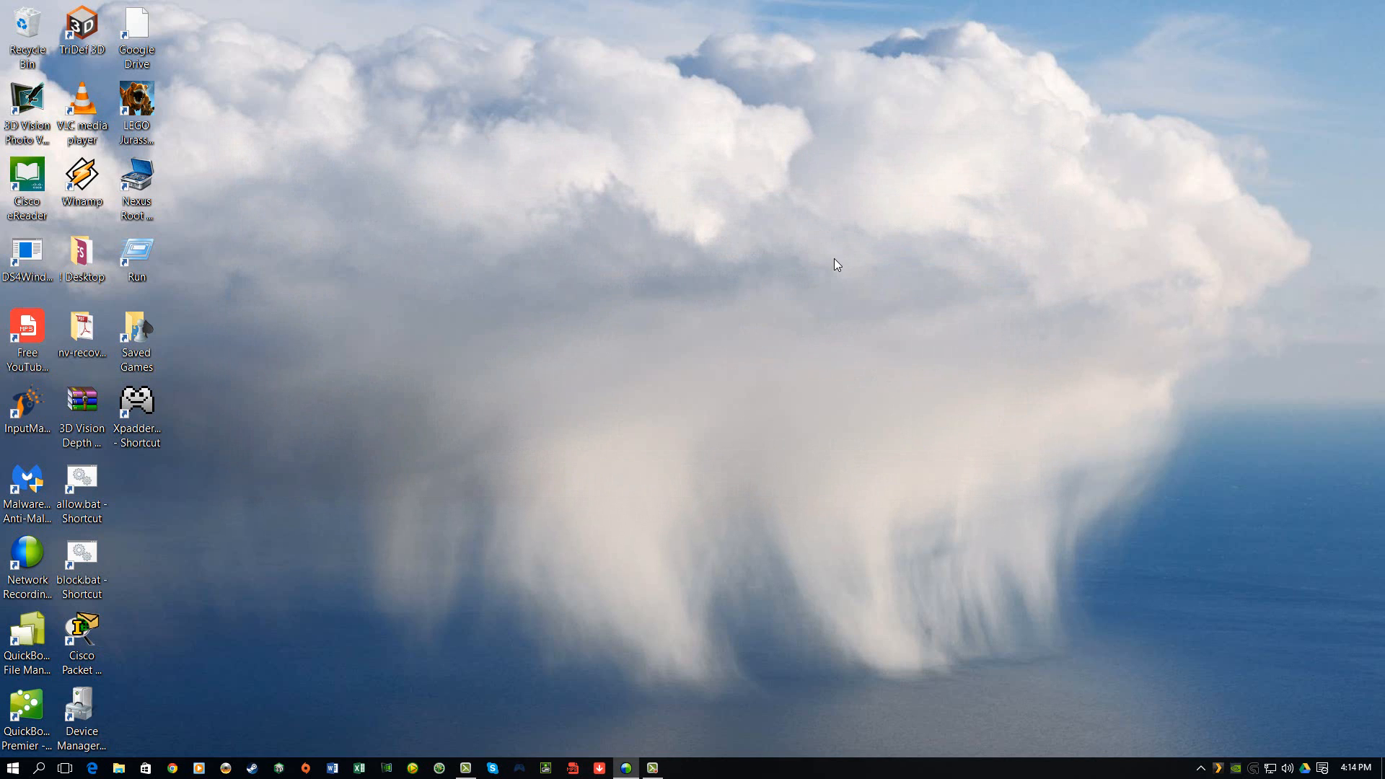